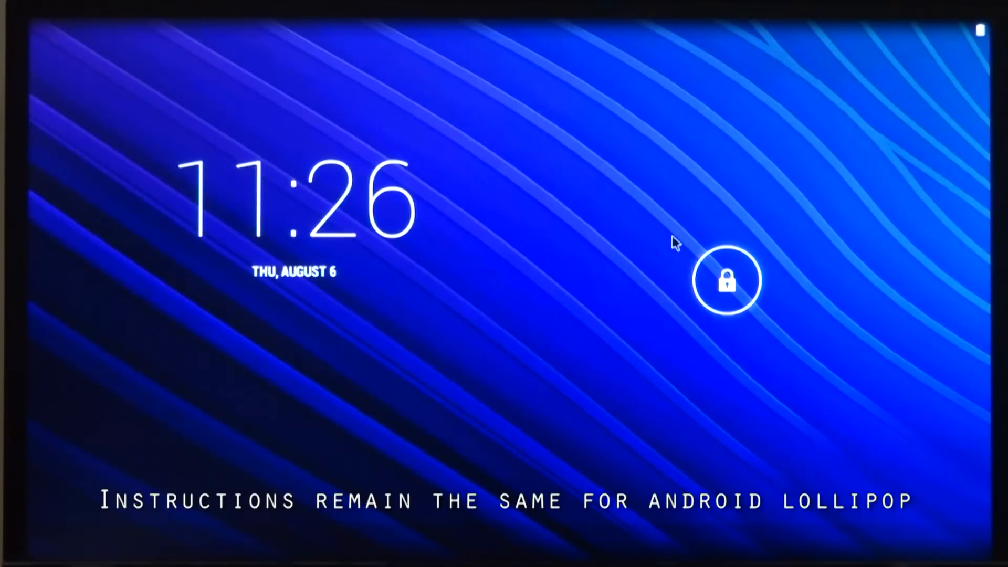
# Unlock the device, glance at the Widgets tab, and return to the home screen.
pyautogui.click(728, 280)
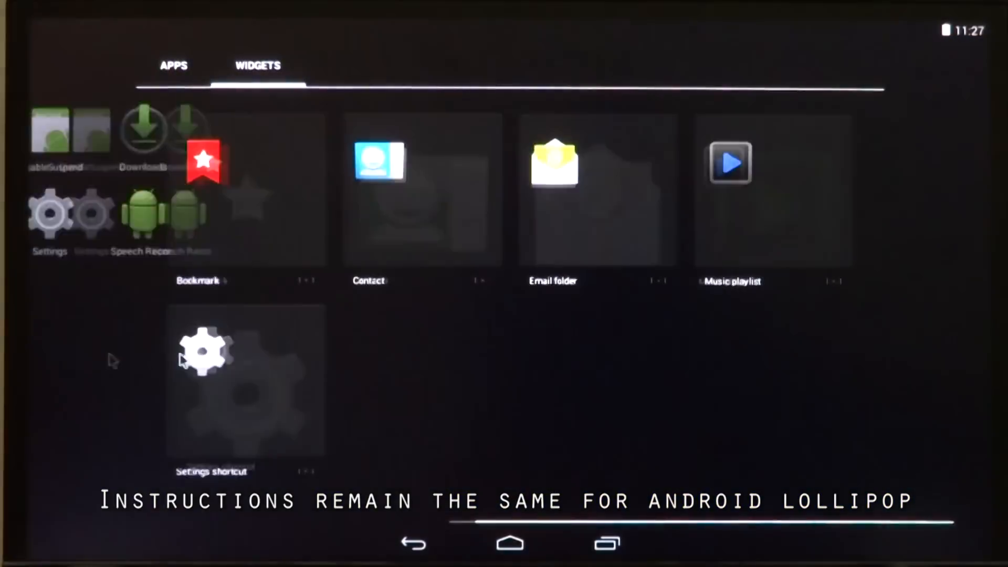
pyautogui.click(174, 65)
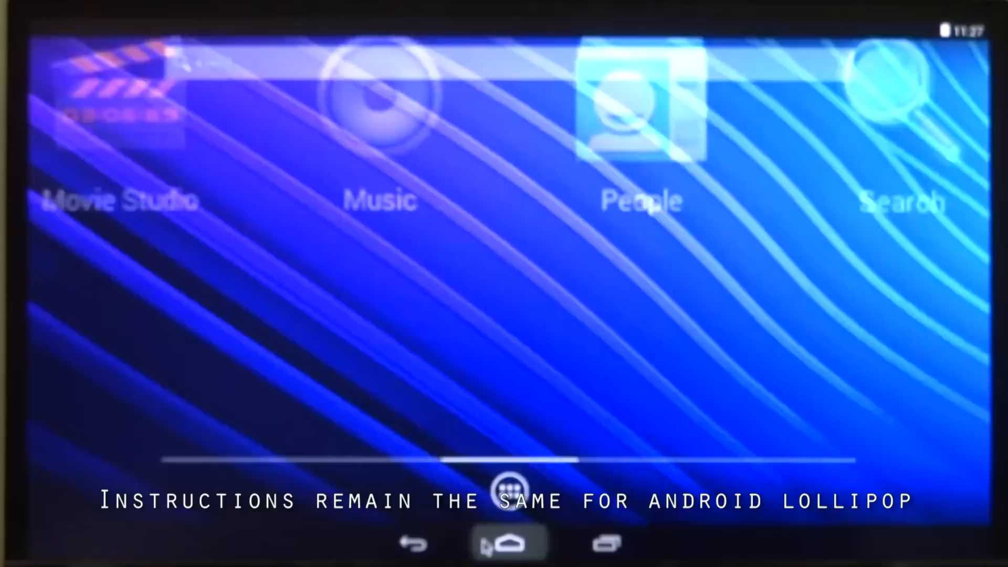
pyautogui.click(511, 543)
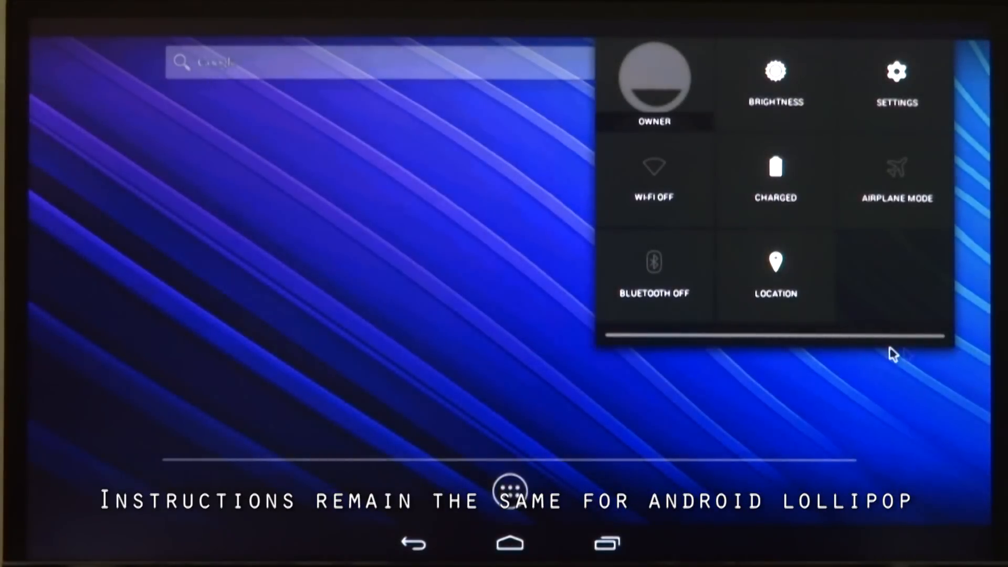
pyautogui.moveTo(884, 348)
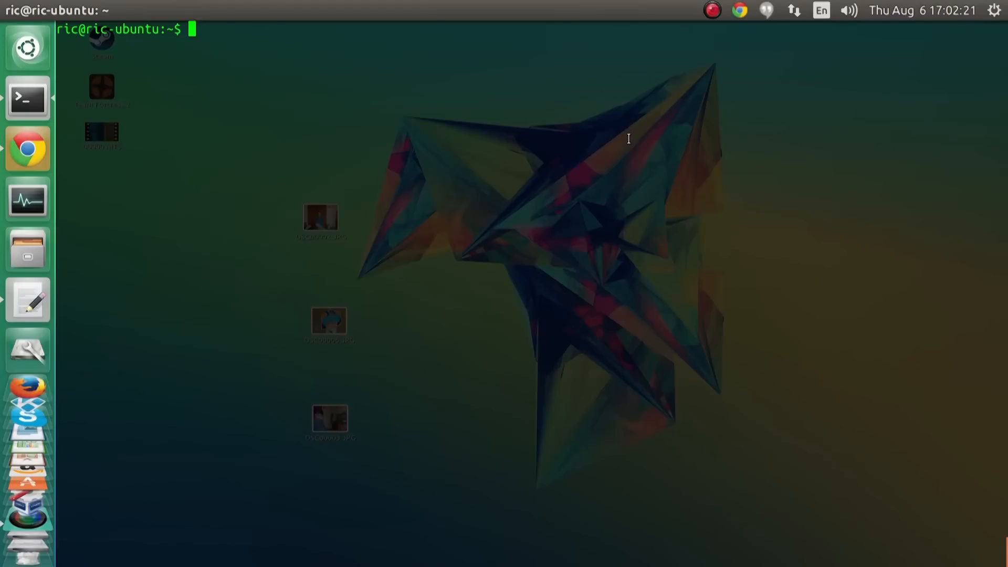
# Enter the command sudo apt-get install android-tools-adb in the terminal.
pyautogui.write('s')
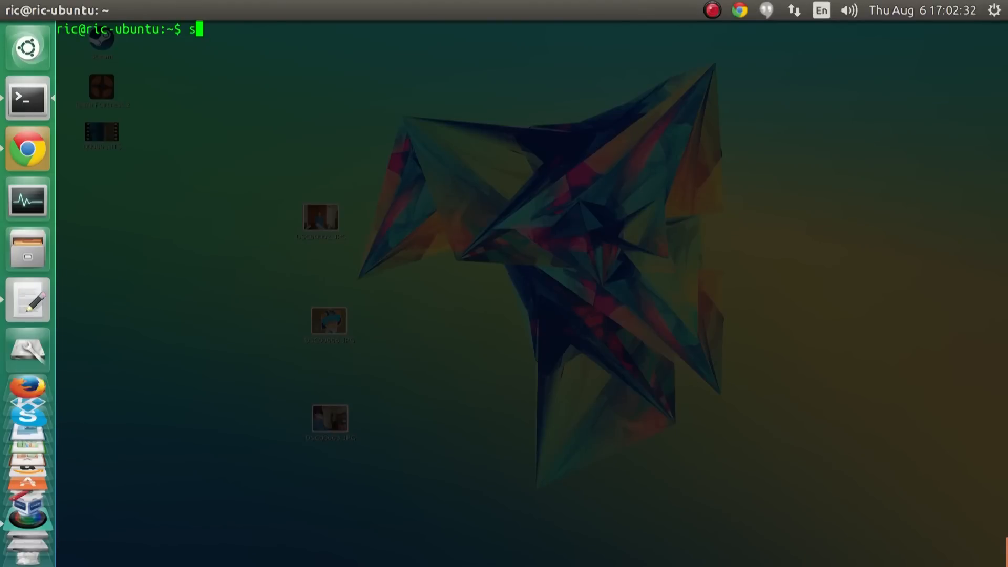
pyautogui.write('udo ap')
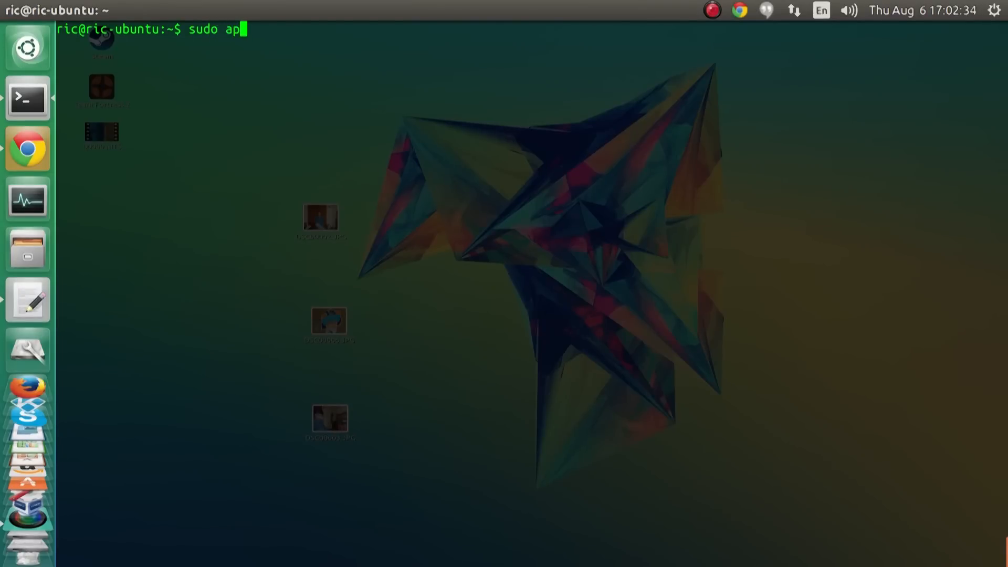
pyautogui.write('t-get')
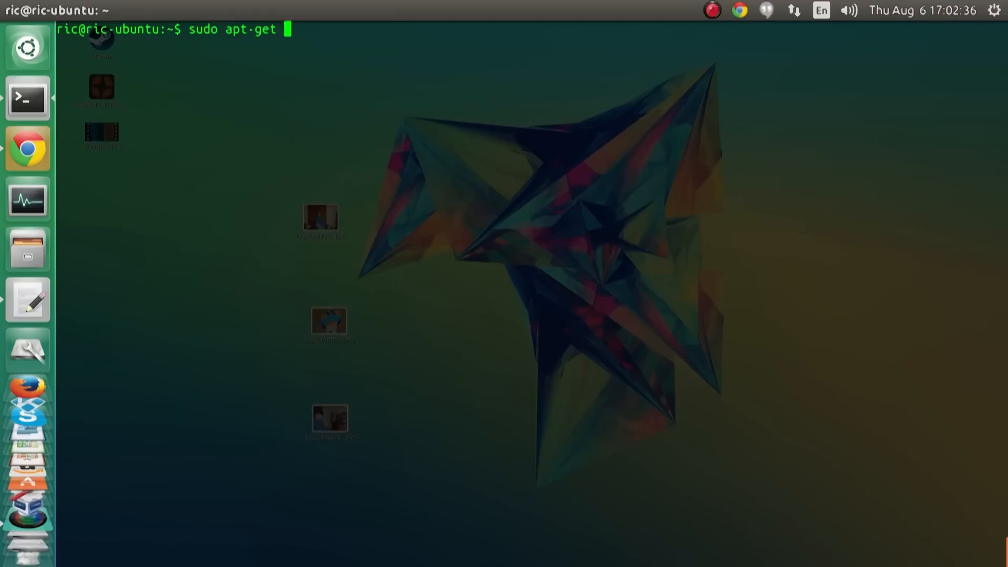
pyautogui.write('install an')
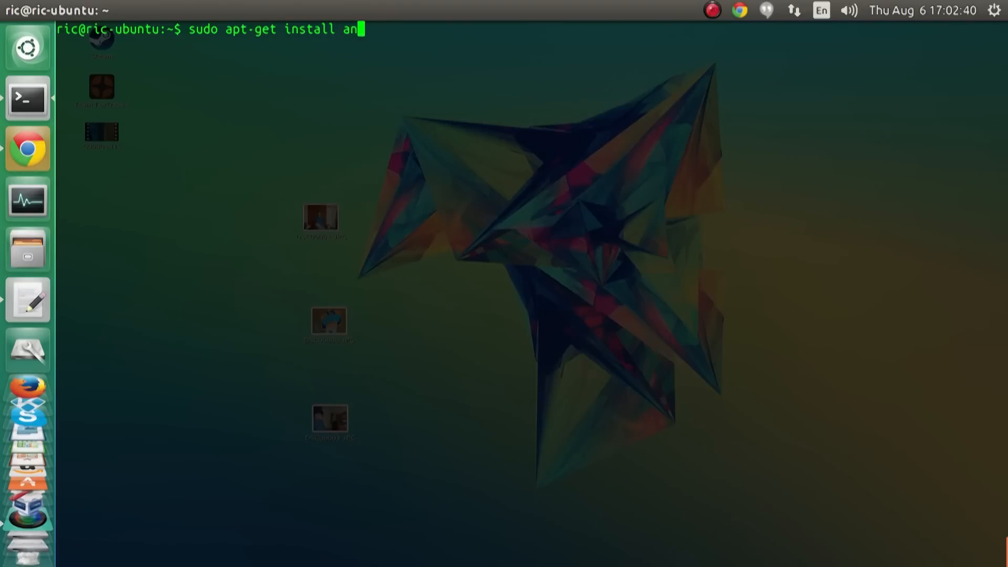
pyautogui.write('droid-')
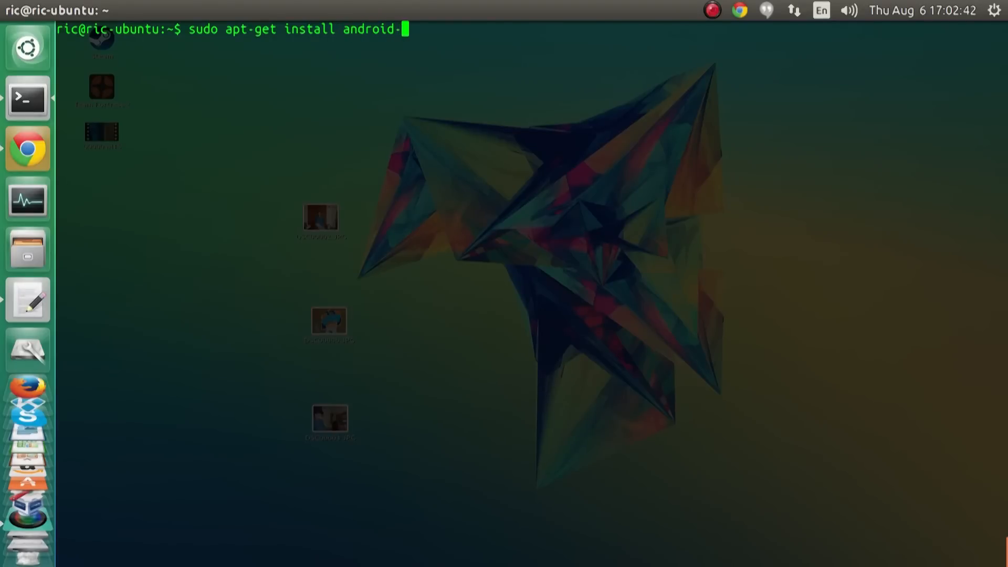
pyautogui.write('tool')
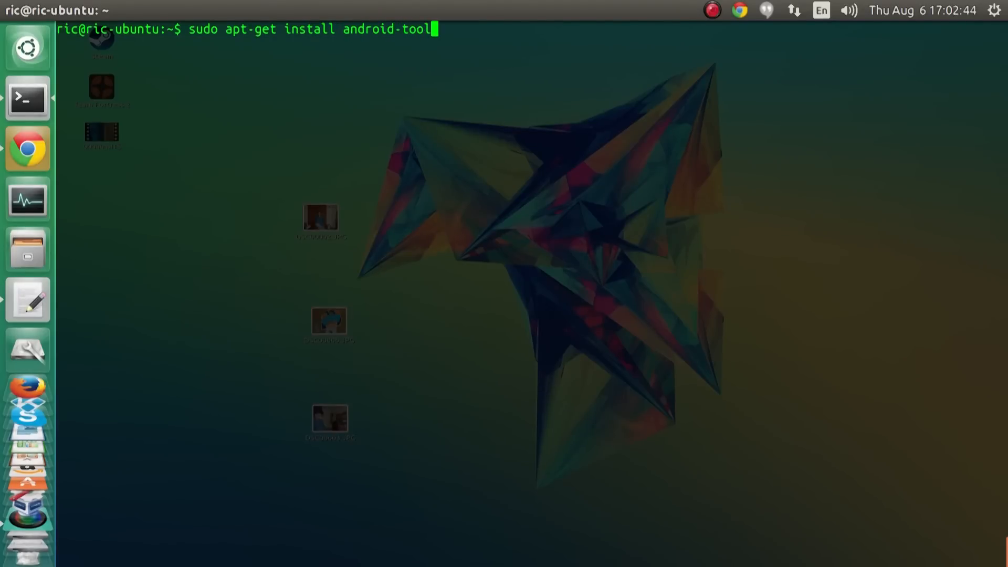
pyautogui.write('s-adb')
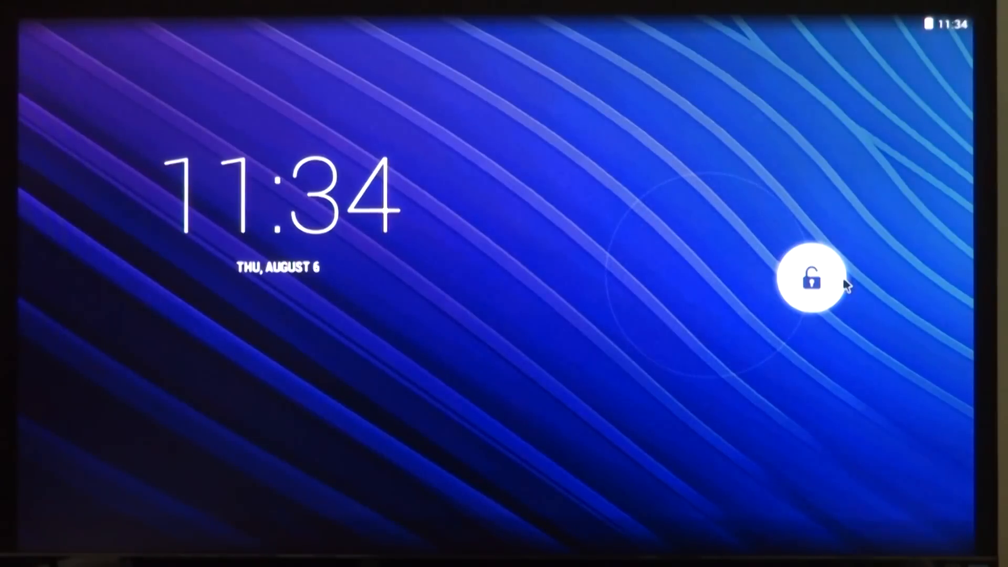
# Unlock, go to Settings > Developer options, and allow USB debugging.
pyautogui.click(811, 273)
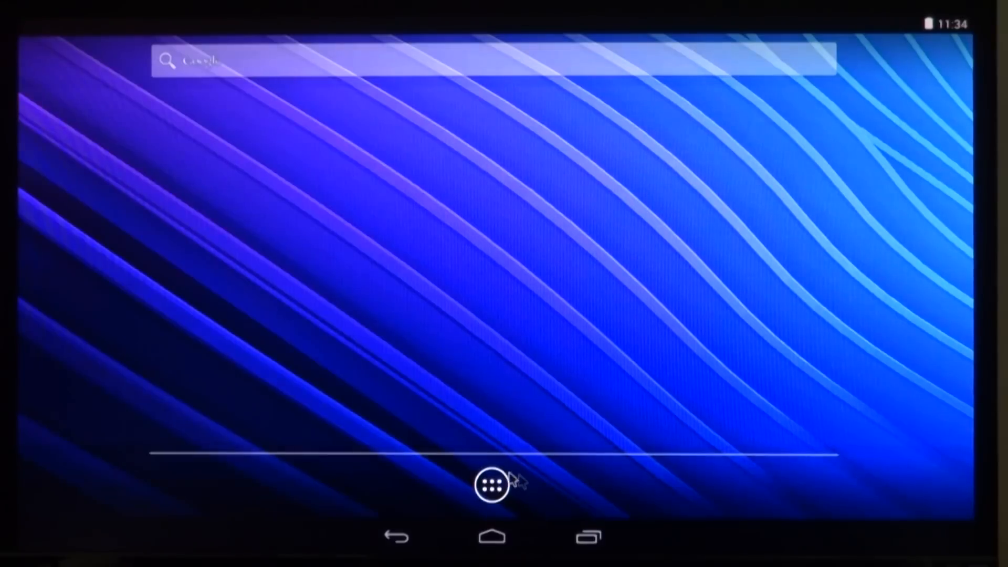
pyautogui.click(493, 485)
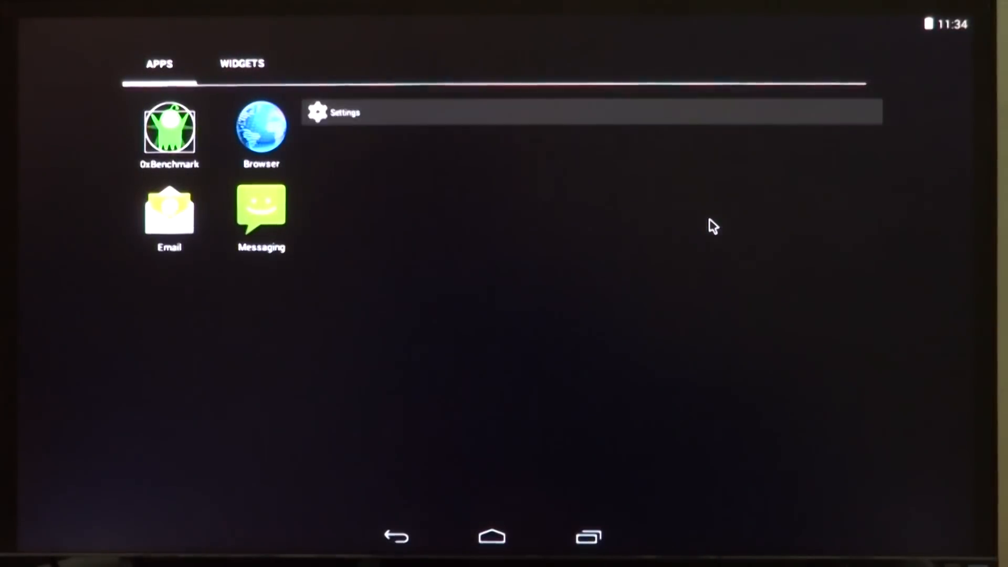
pyautogui.click(345, 112)
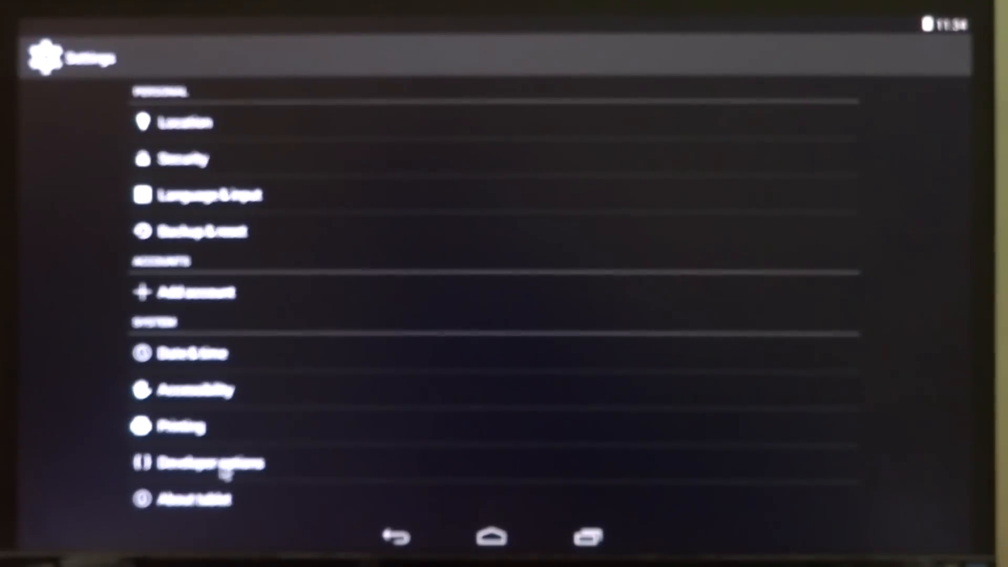
pyautogui.click(212, 463)
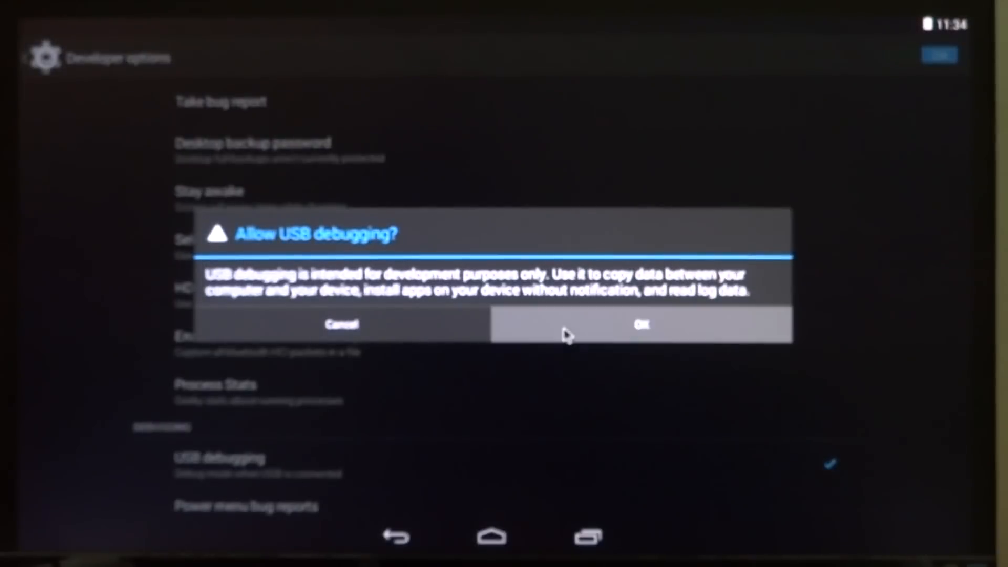
pyautogui.click(641, 325)
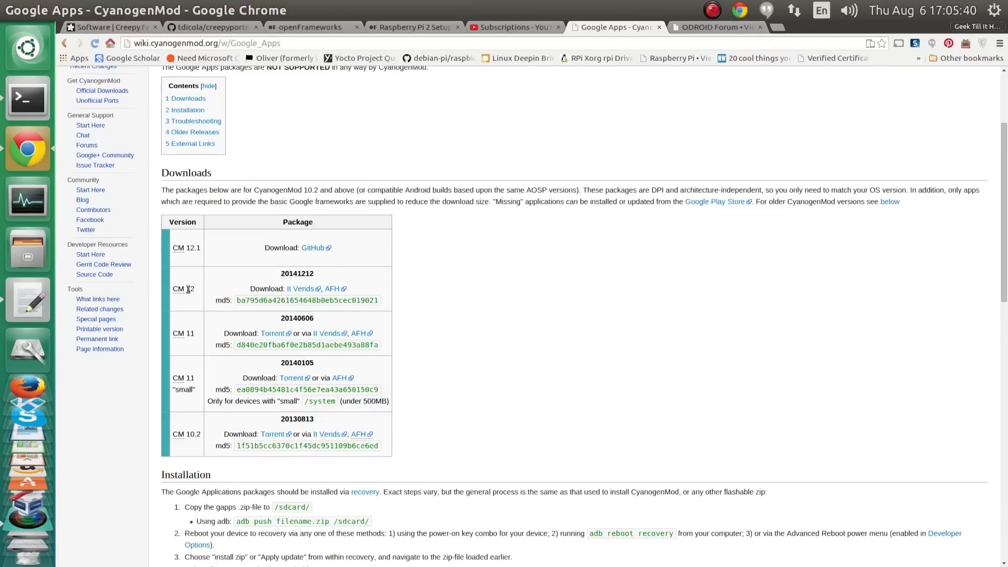
# Locate the downloaded gapps-kk-20140606-signed.zip package in the Home folder.
pyautogui.doubleClick(189, 288)
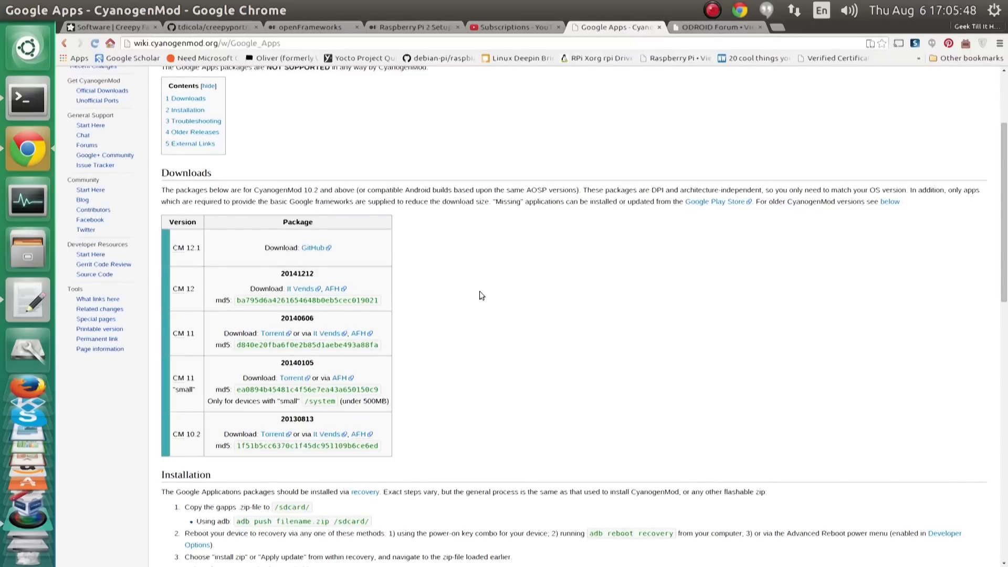
pyautogui.moveTo(27, 251)
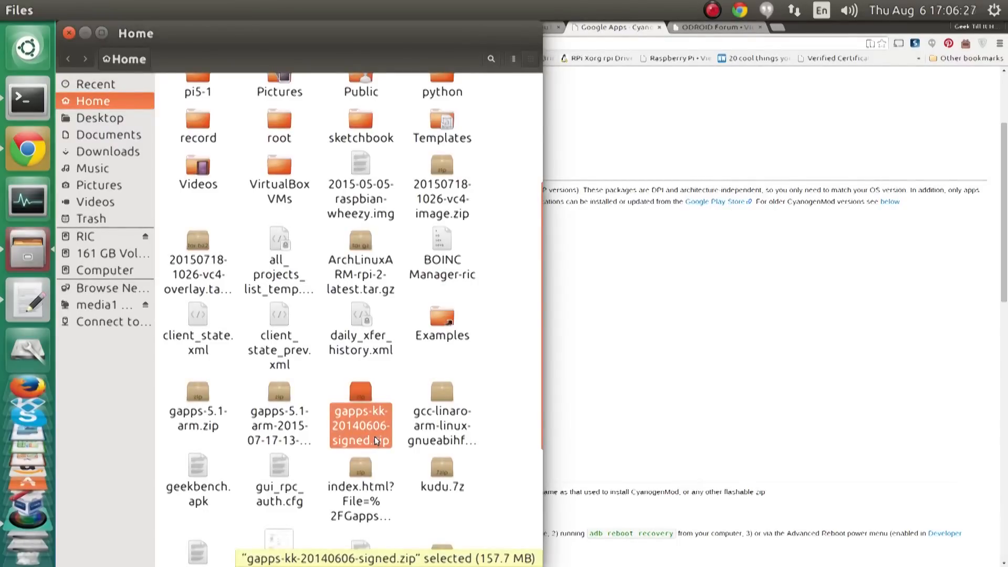
# Extract the system folder from gapps-kk-20140606-signed.zip into Home and check it in Files.
pyautogui.doubleClick(360, 414)
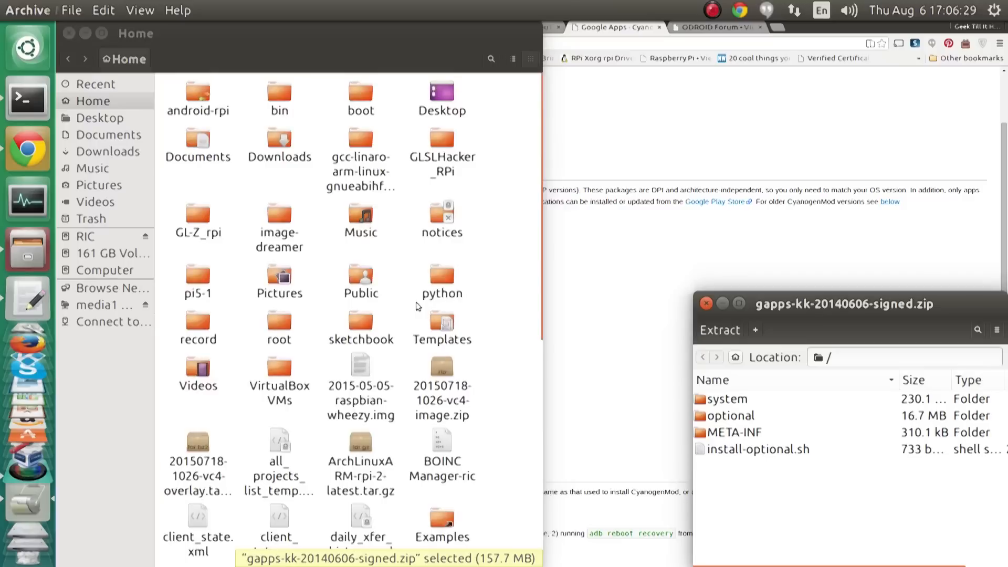
pyautogui.rightClick(730, 399)
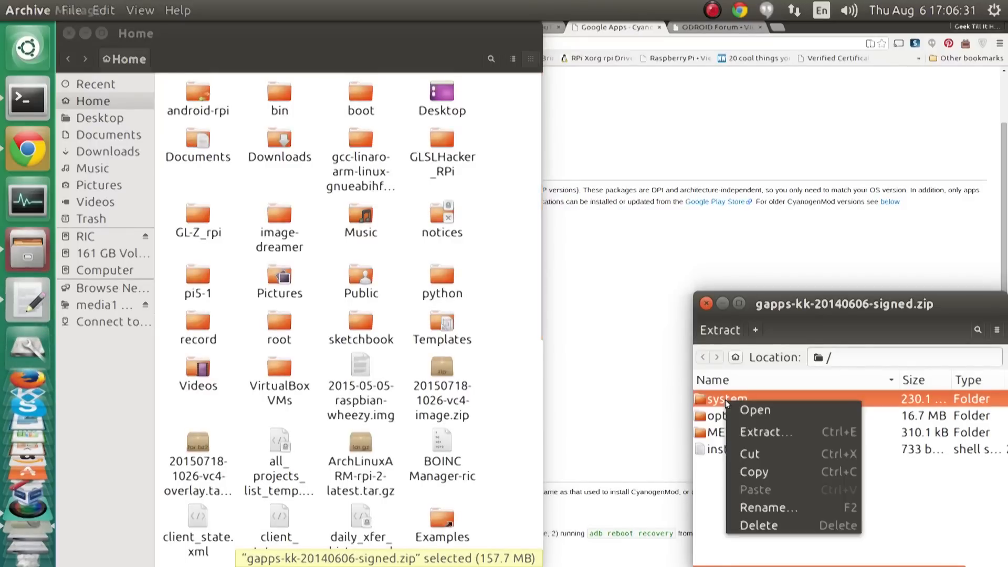
pyautogui.click(766, 432)
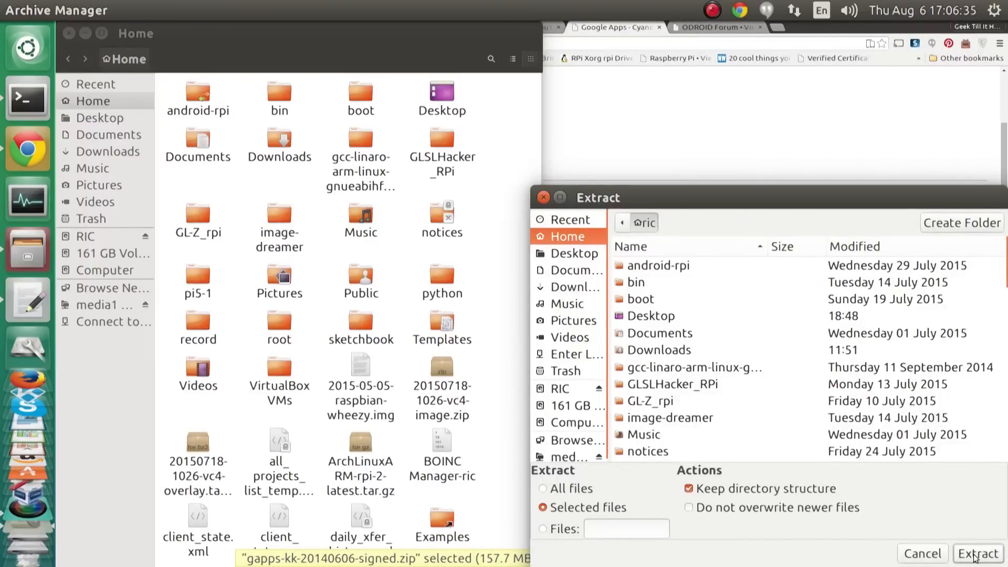
pyautogui.click(977, 554)
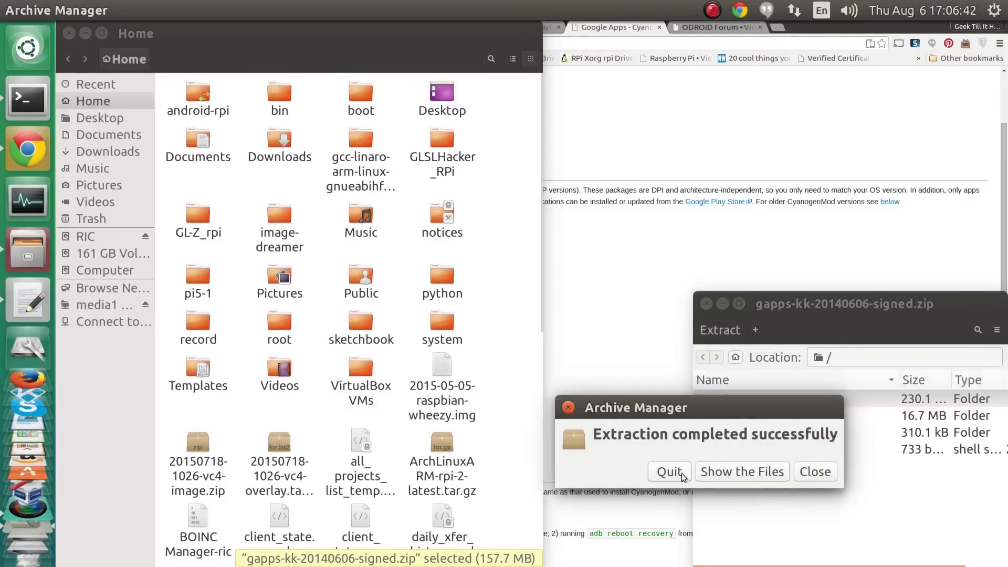
pyautogui.click(669, 472)
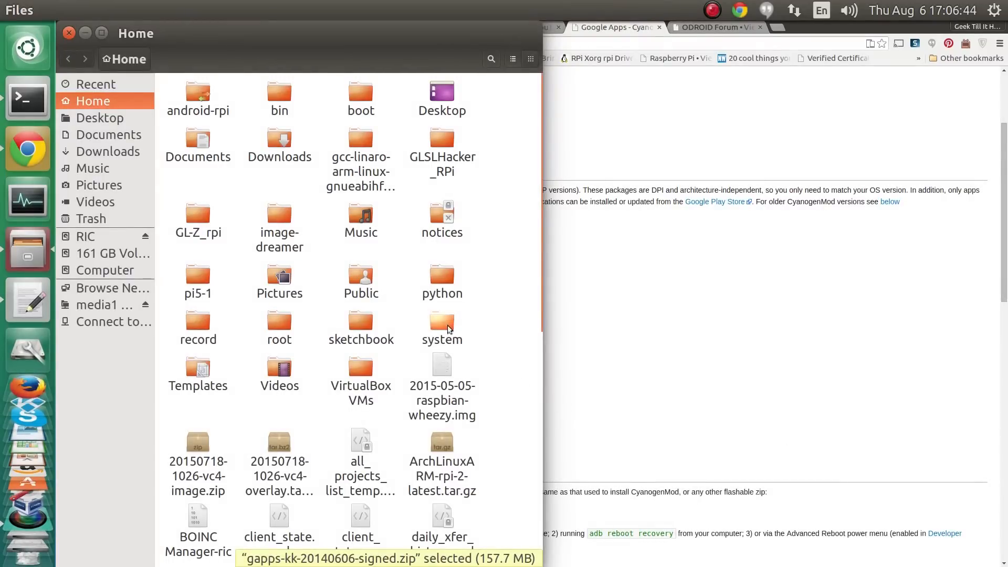
pyautogui.doubleClick(442, 324)
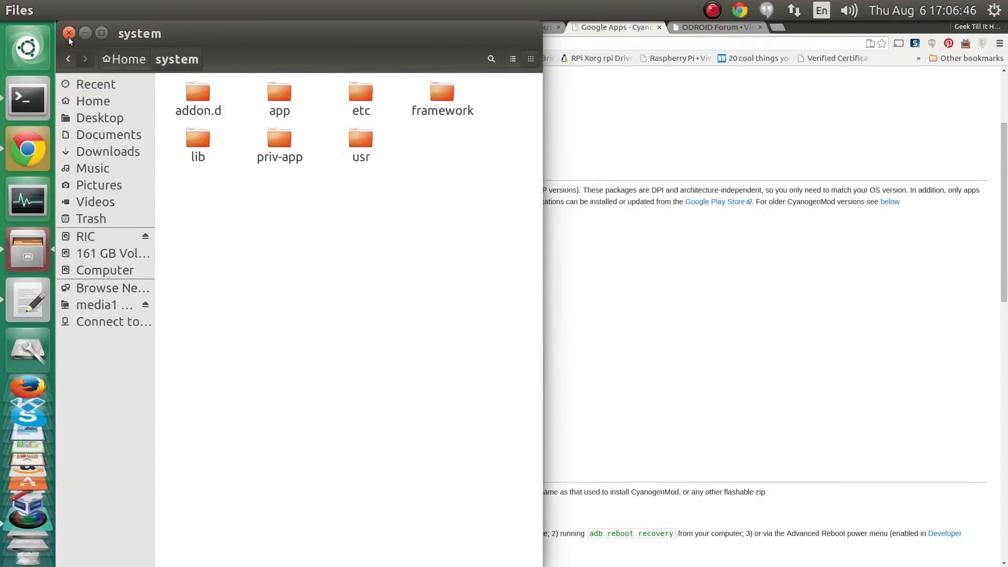
pyautogui.click(69, 33)
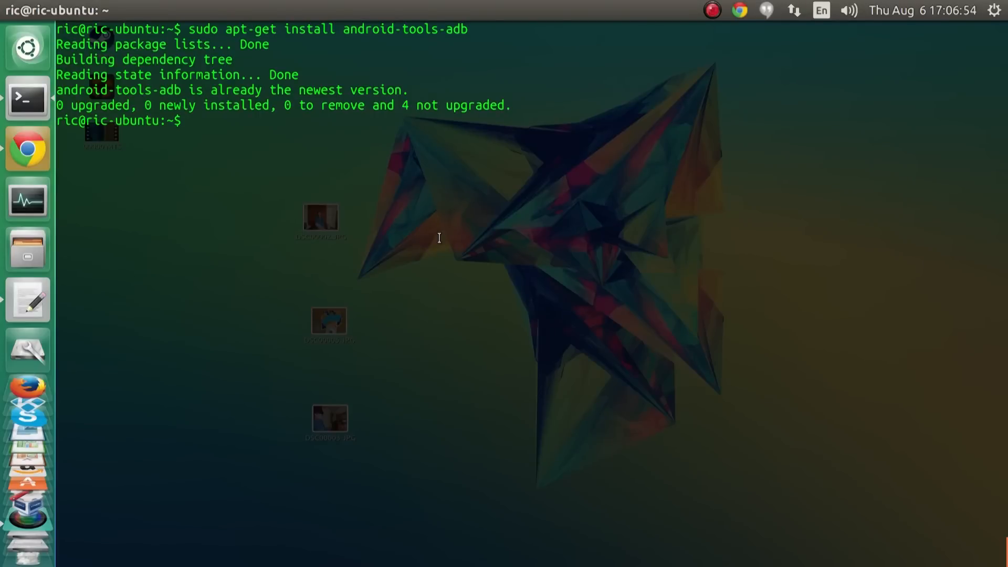
# Connect to the Pi with adb connect 192.168.1.10 and run adb remount.
pyautogui.write('adb')
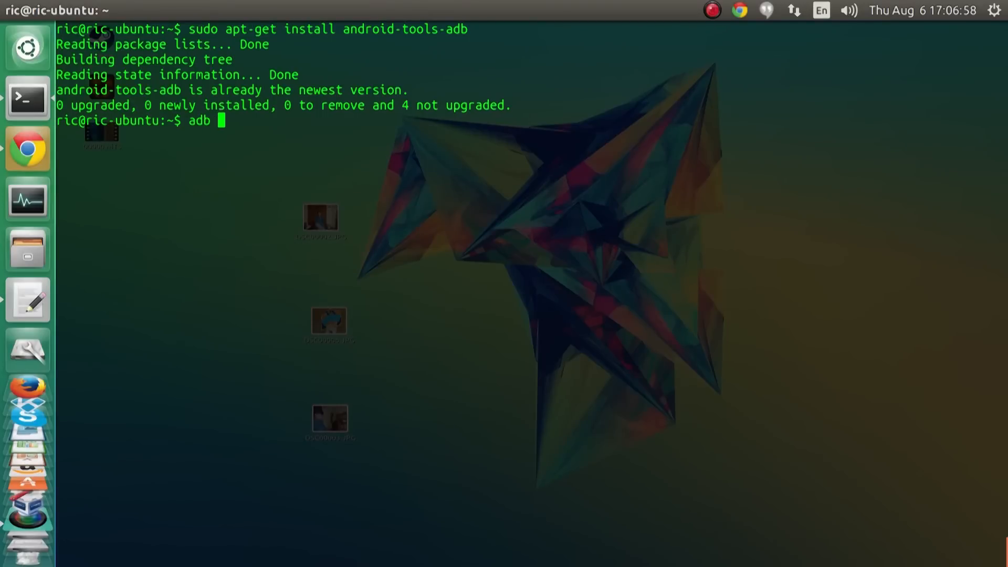
pyautogui.write('connect 192')
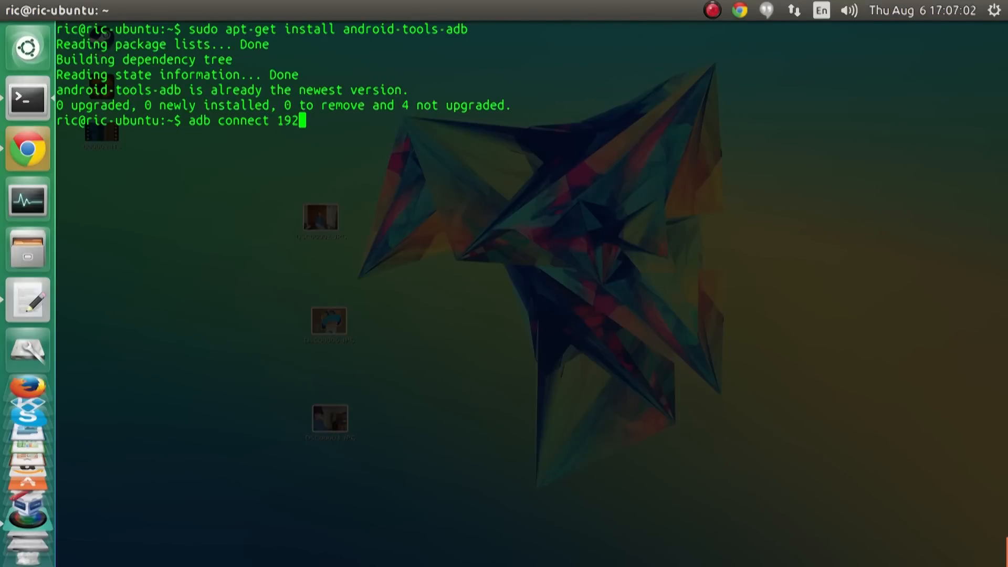
pyautogui.write('.168')
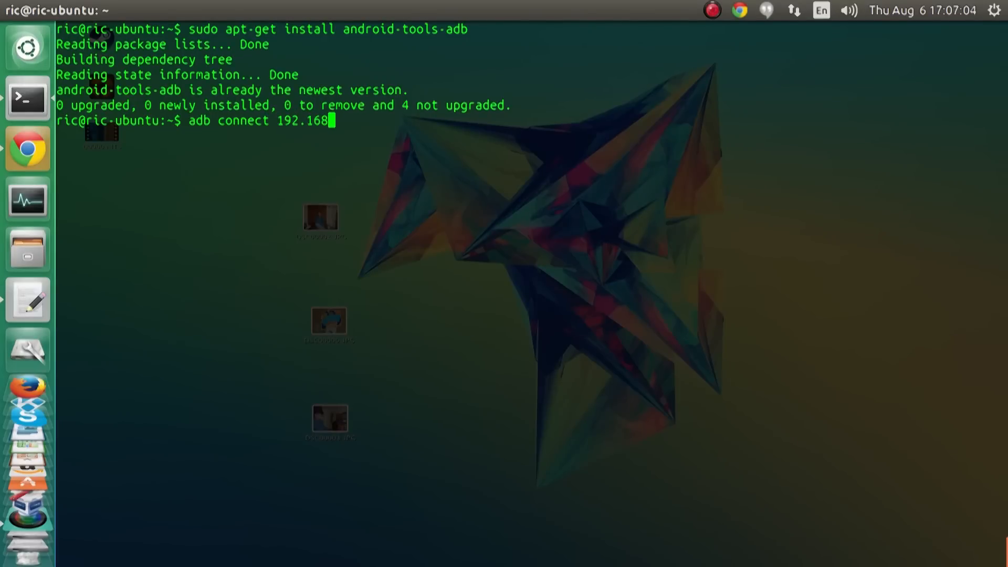
pyautogui.write('.1.10')
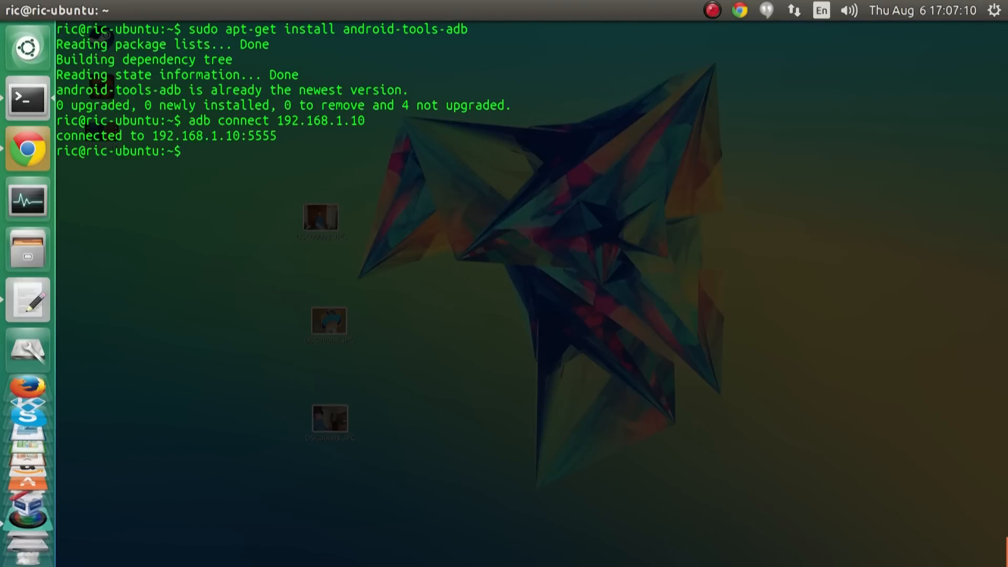
pyautogui.write('adb')
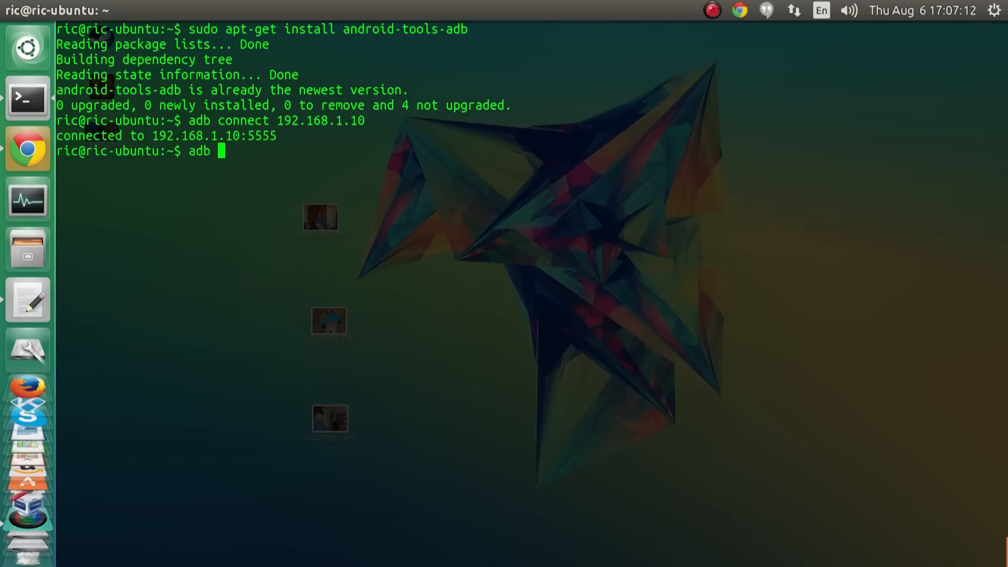
pyautogui.write('remount')
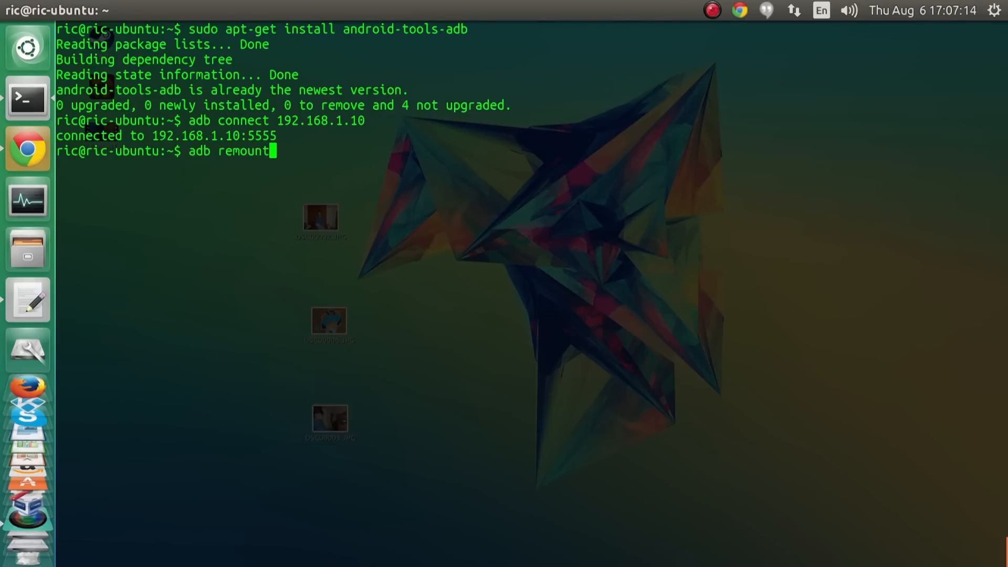
pyautogui.press('Return')
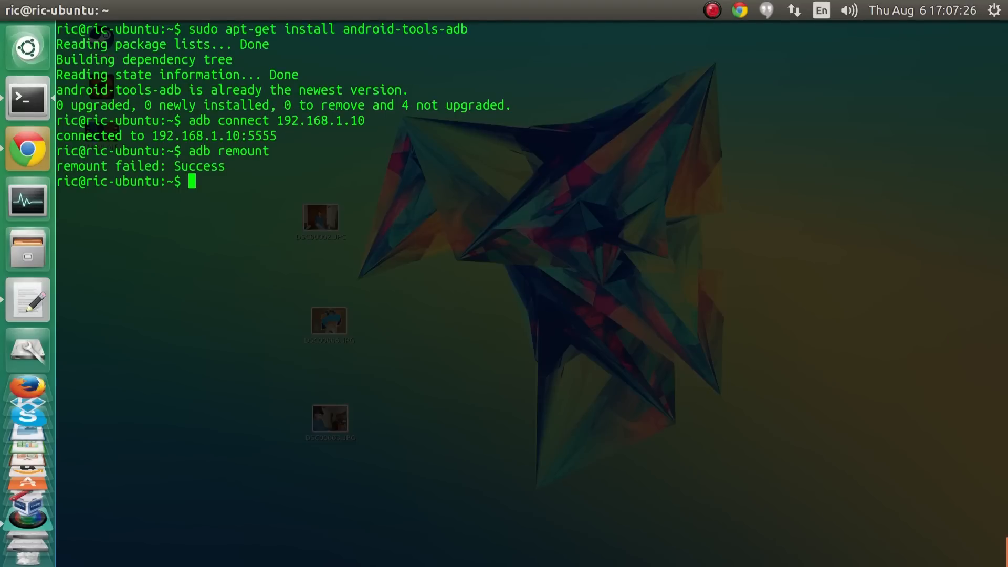
# Push the system folder to the device's /system with adb push system /system.
pyautogui.write('adb push sy')
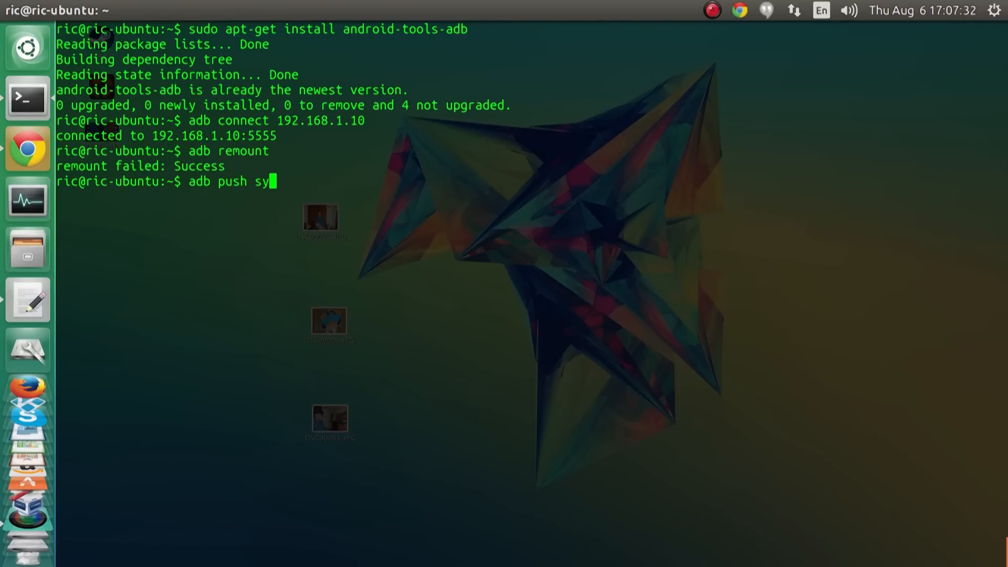
pyautogui.write('stem')
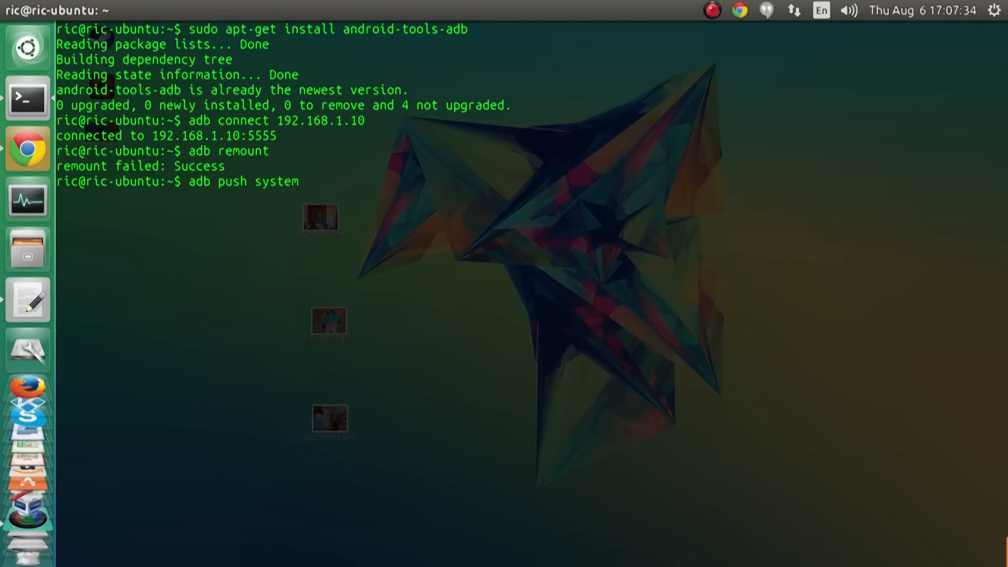
pyautogui.write('/sy')
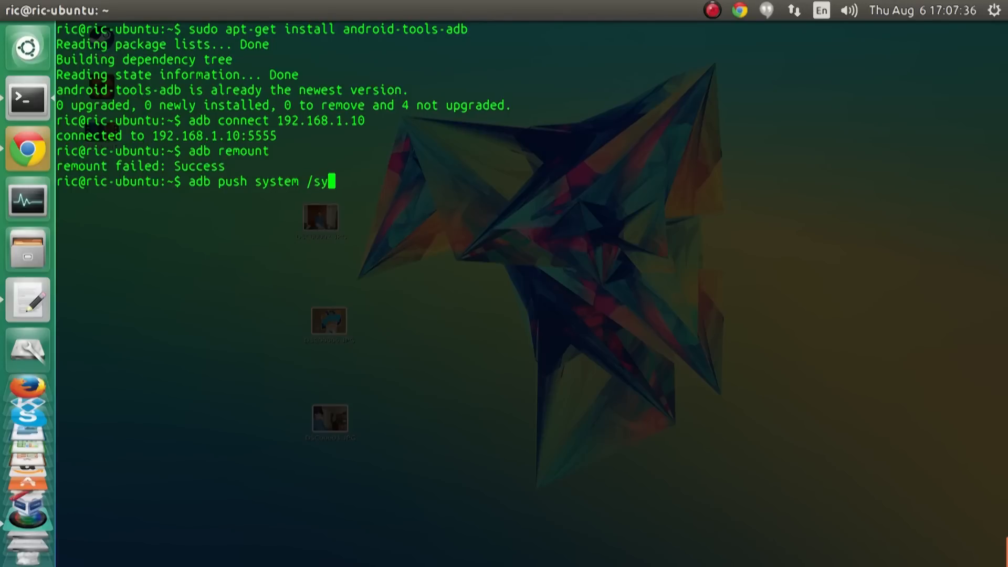
pyautogui.write('stem')
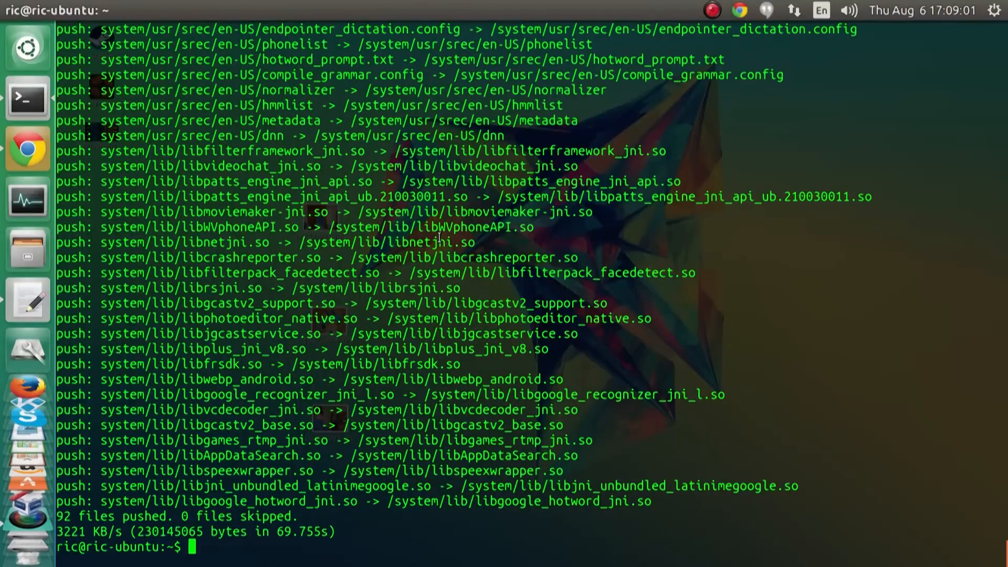
pyautogui.write('ad')
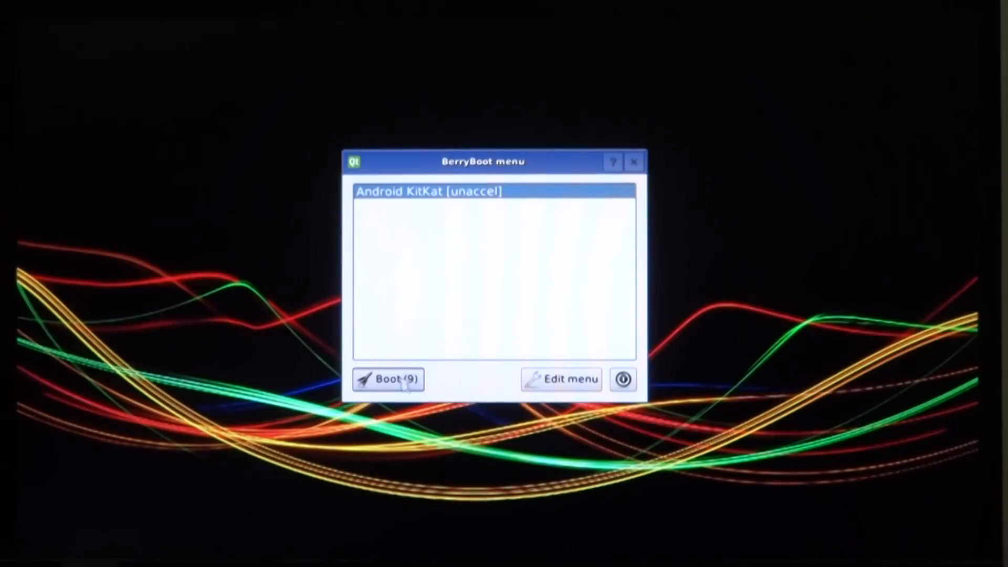
# Boot Android KitKat [unaccel] from the BerryBoot menu.
pyautogui.click(388, 379)
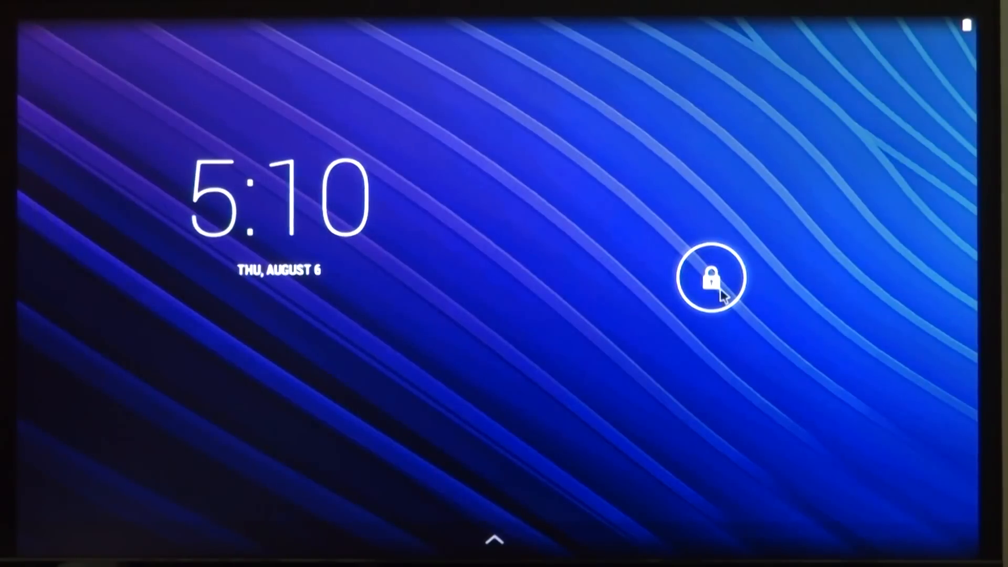
# Swipe to unlock Android and dismiss the Reinstall Google+ error with OK.
pyautogui.moveTo(711, 276); pyautogui.dragTo(812, 308)
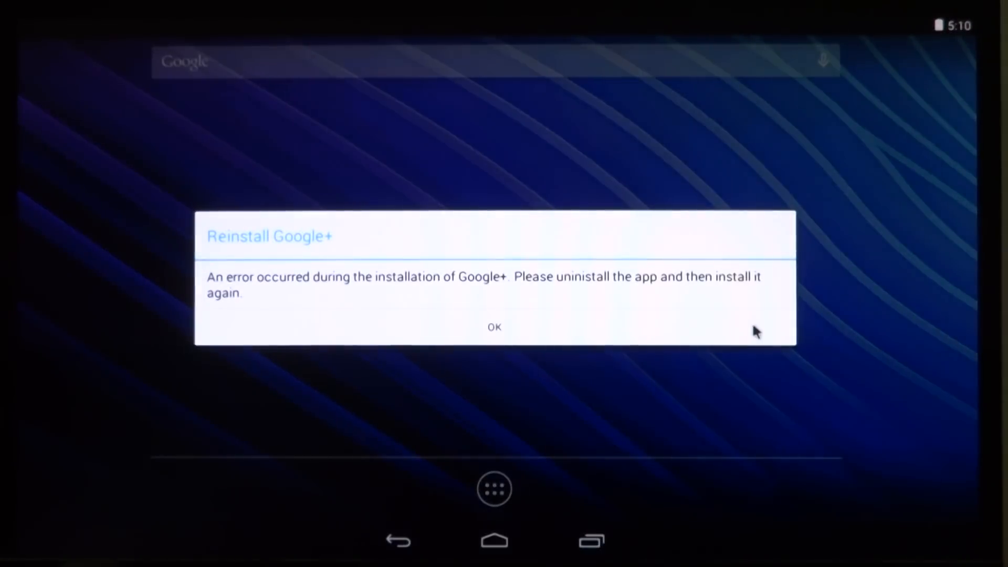
pyautogui.moveTo(685, 336)
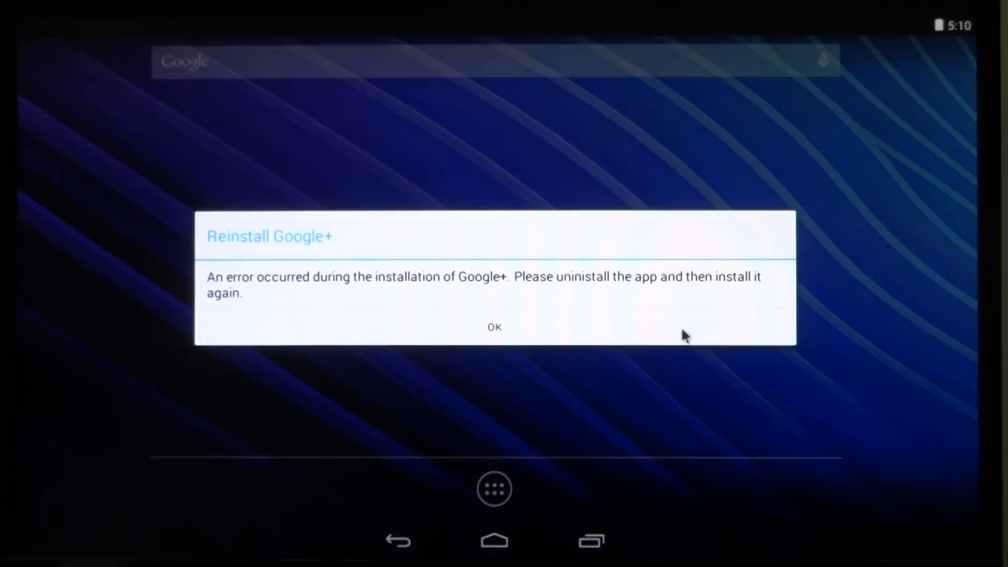
pyautogui.click(494, 326)
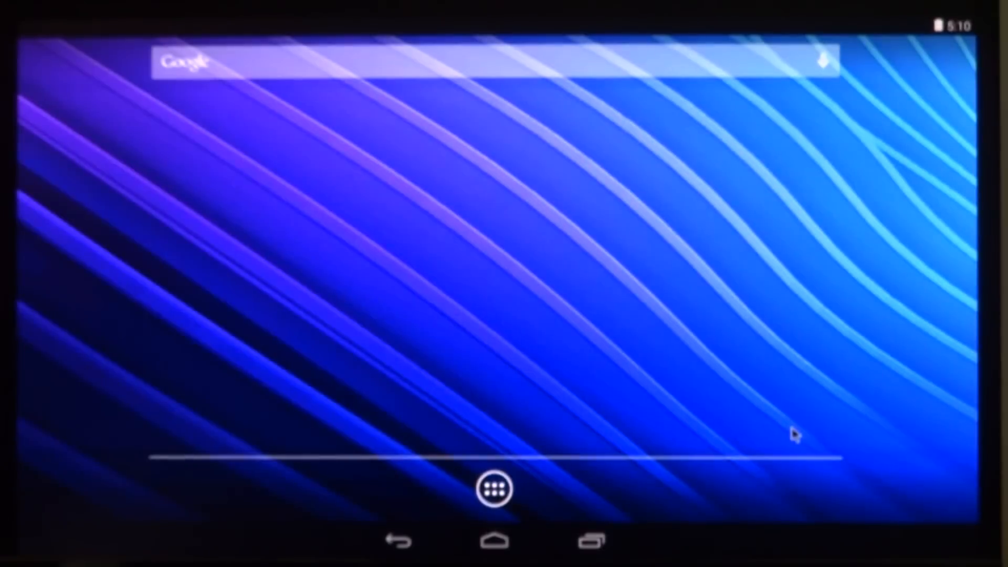
pyautogui.moveTo(763, 466)
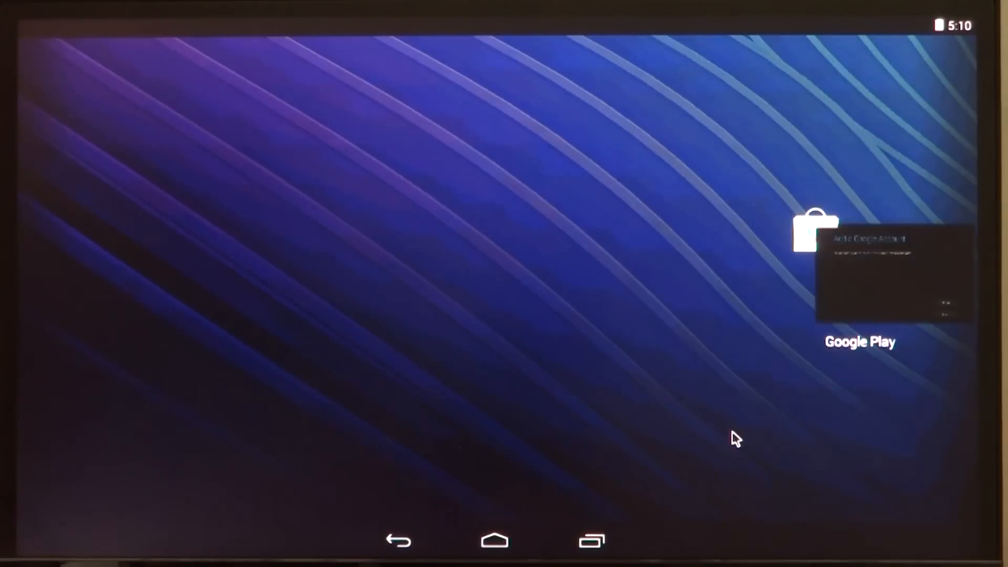
# Sign in with an existing Google account by entering email and password.
pyautogui.click(815, 230)
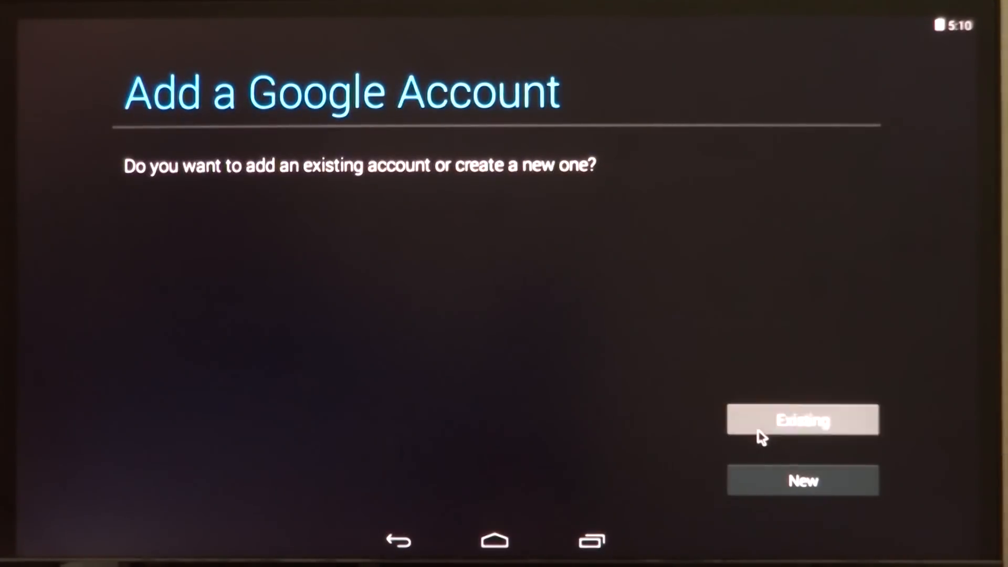
pyautogui.click(802, 420)
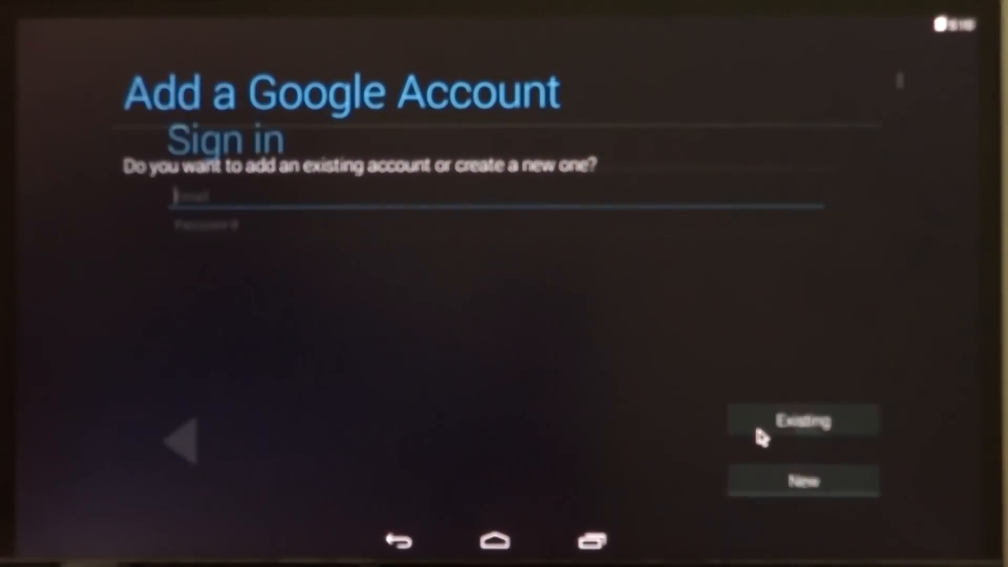
pyautogui.click(804, 420)
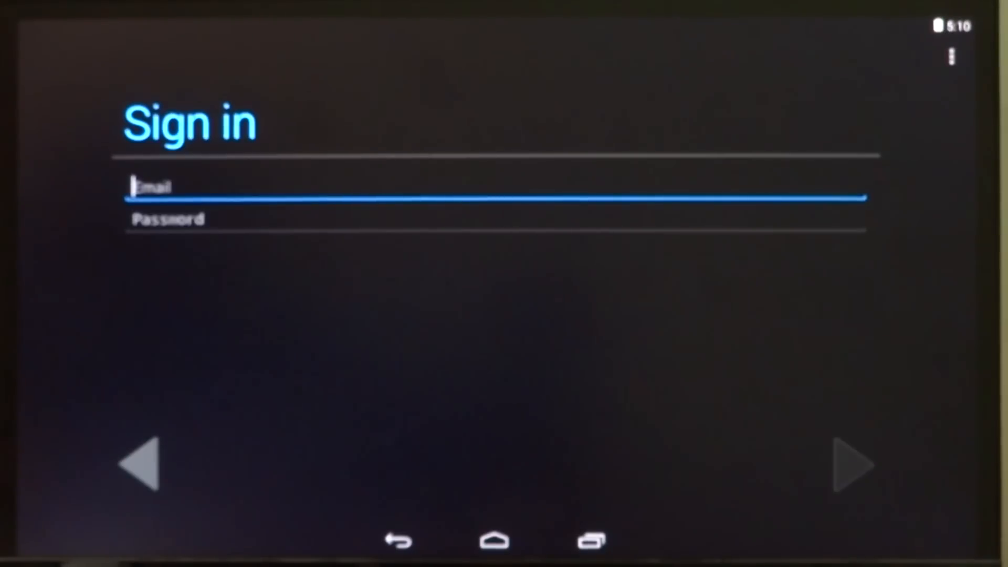
pyautogui.click(851, 466)
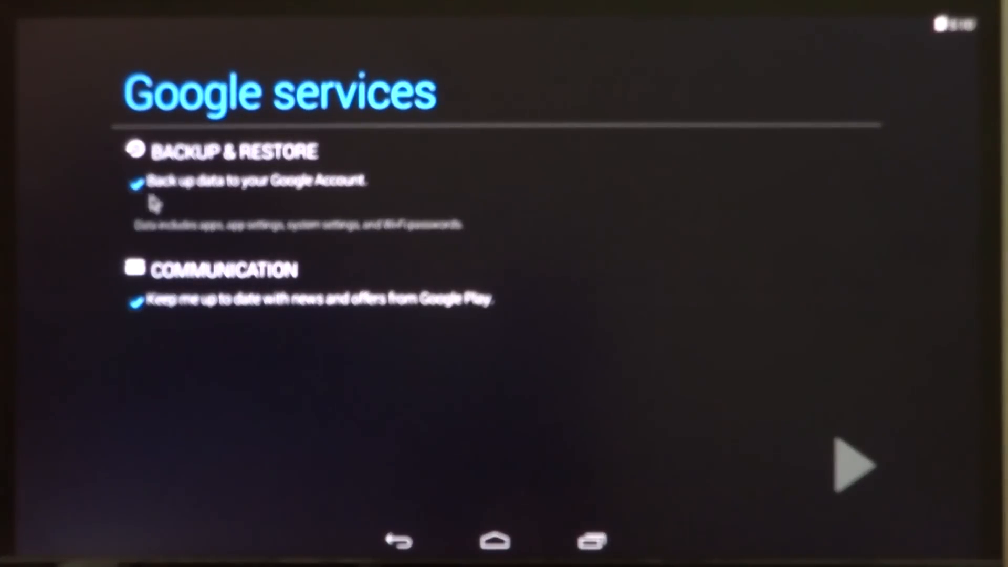
# Opt out of Google backup and Play news offers, continue, and skip payment setup.
pyautogui.click(136, 183)
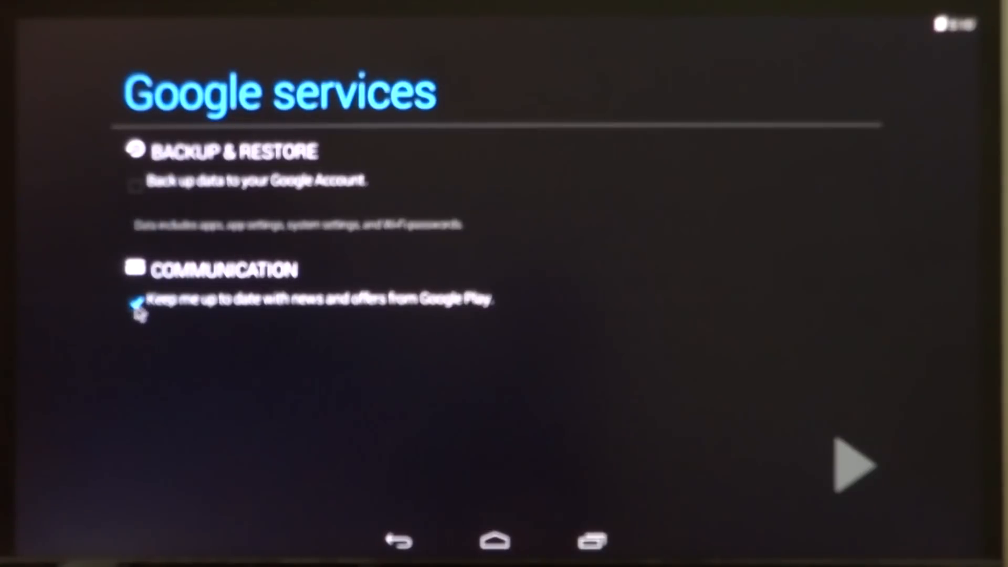
pyautogui.click(135, 301)
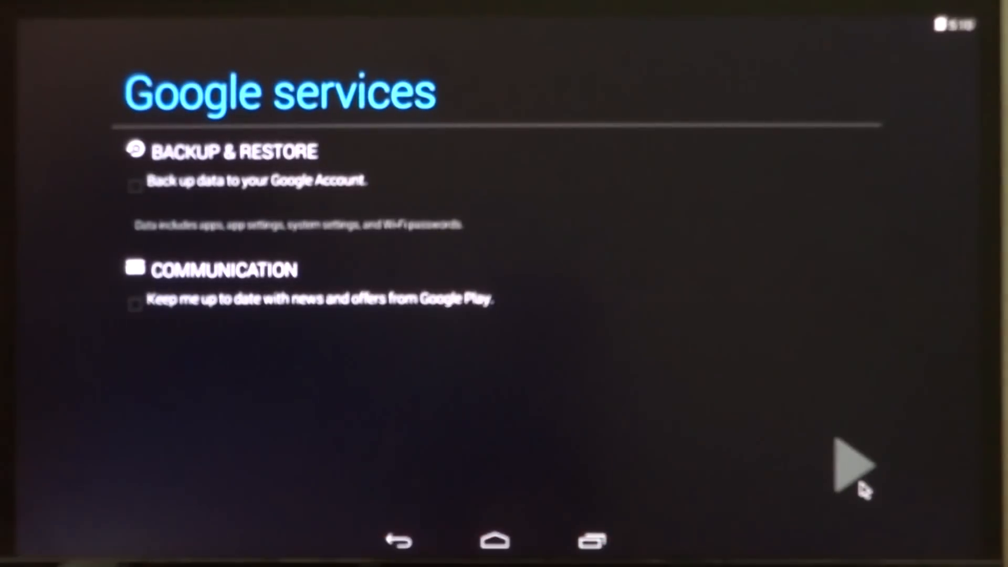
pyautogui.click(851, 466)
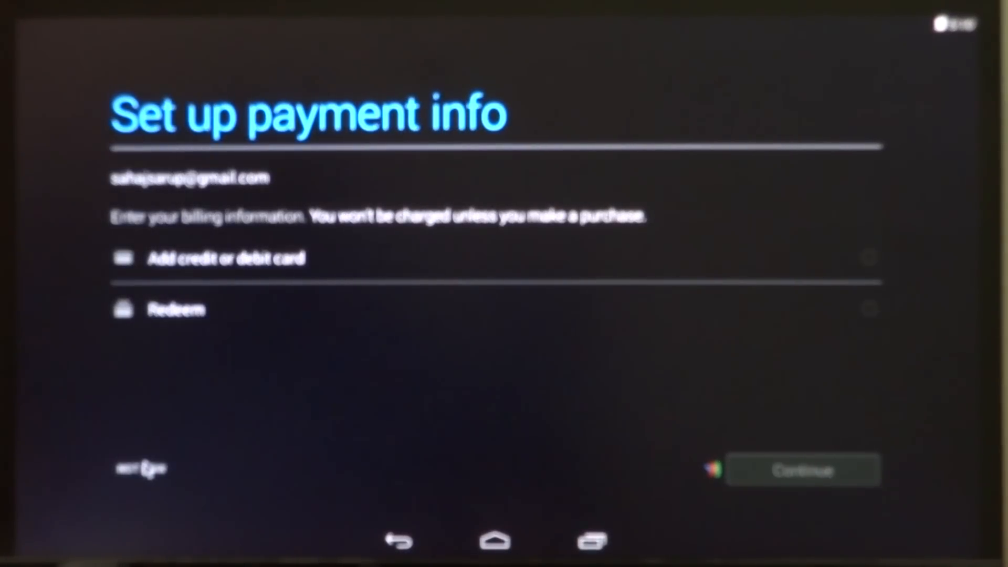
pyautogui.click(804, 470)
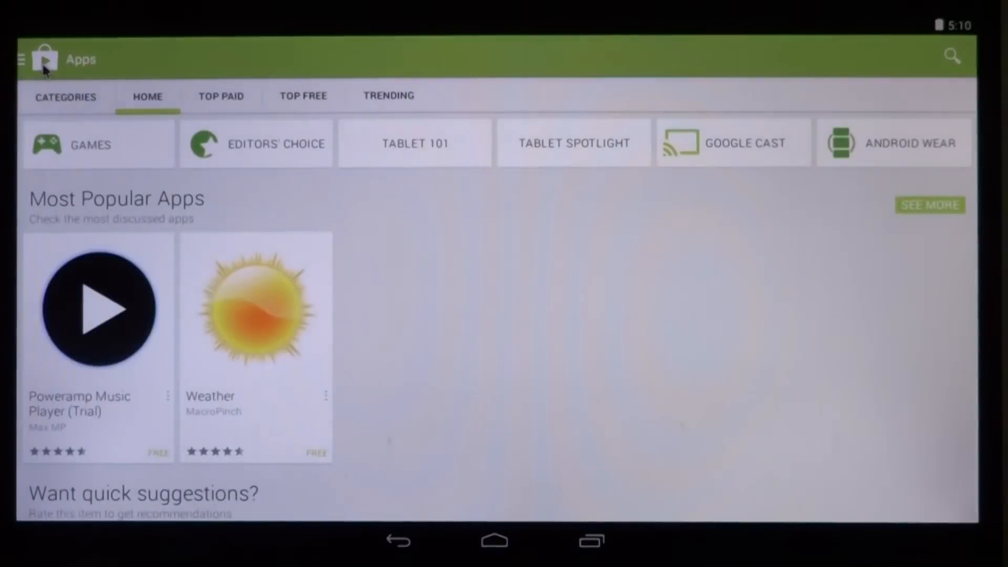
# Go to the Play Store HOME tab, scroll to the Tools row, and select AIDA64.
pyautogui.scroll(-3)
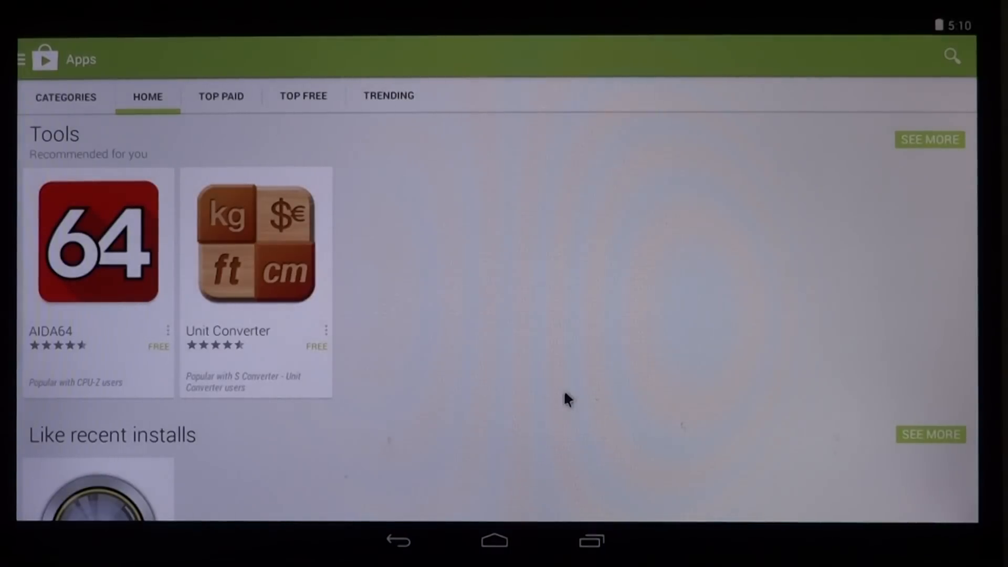
pyautogui.scroll(-3)
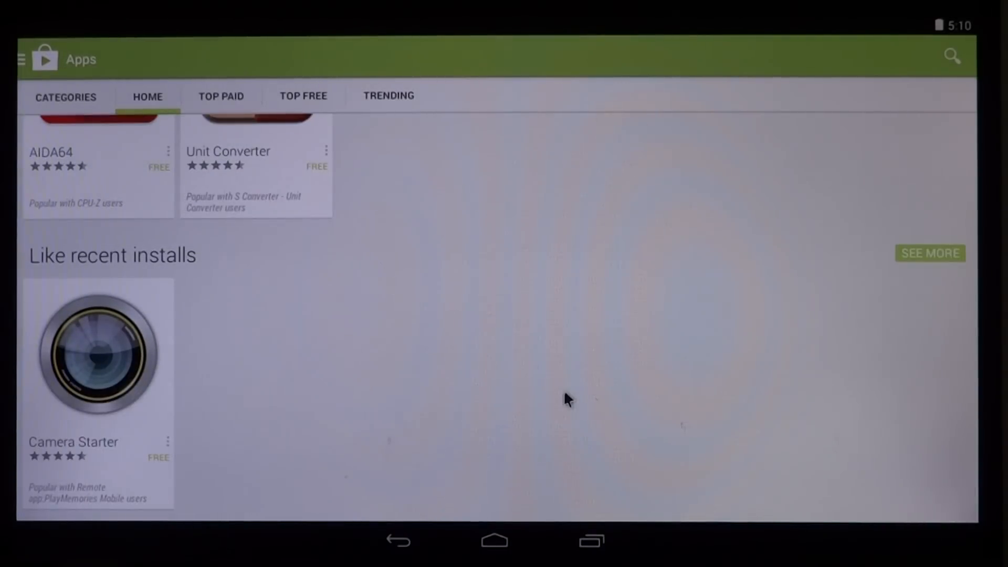
pyautogui.scroll(-3)
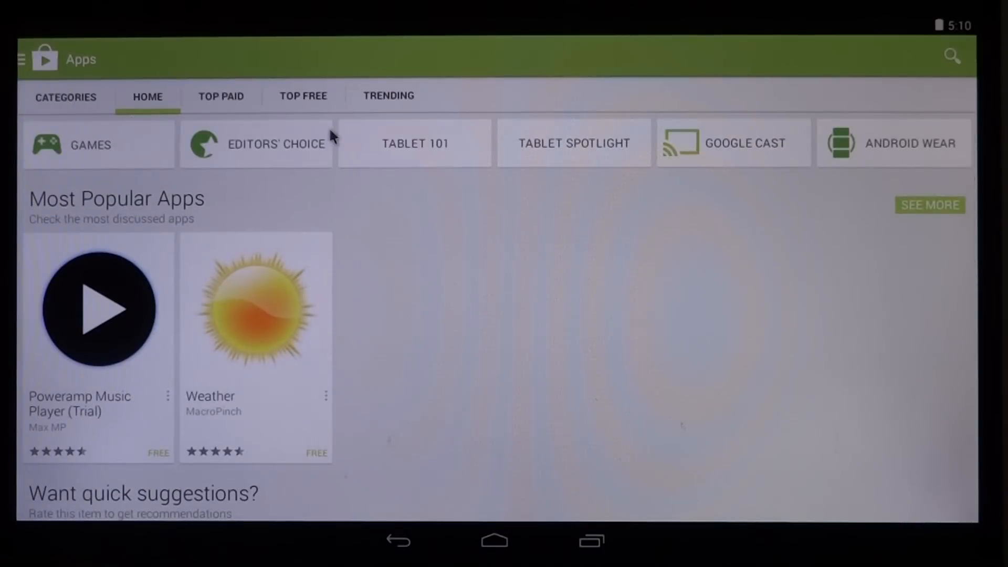
pyautogui.click(302, 95)
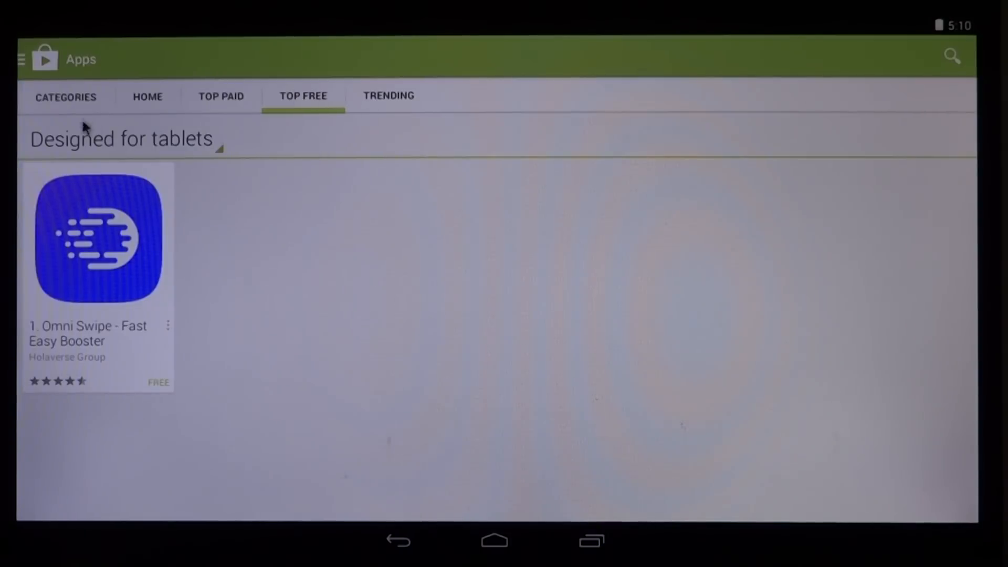
pyautogui.click(147, 97)
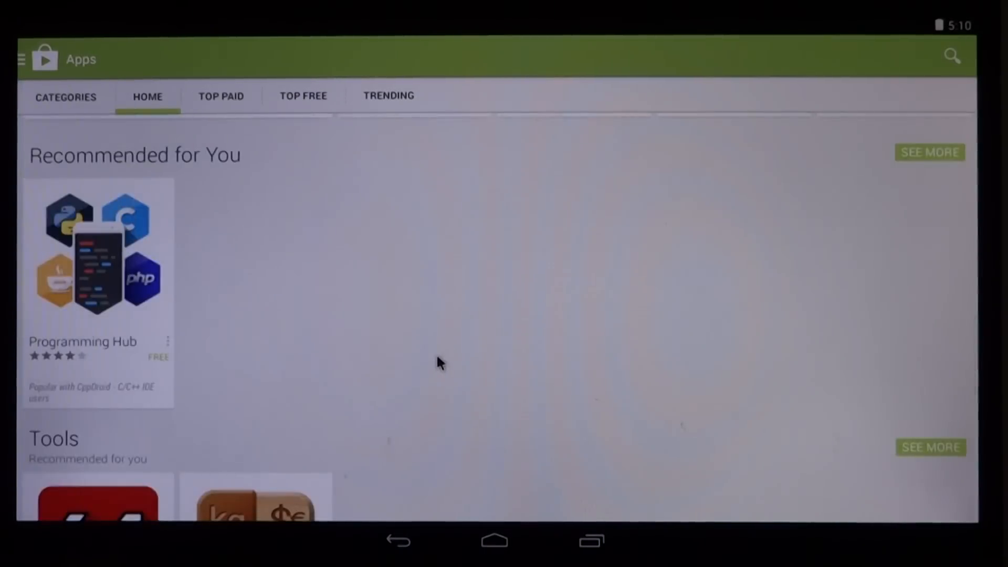
pyautogui.scroll(-3)
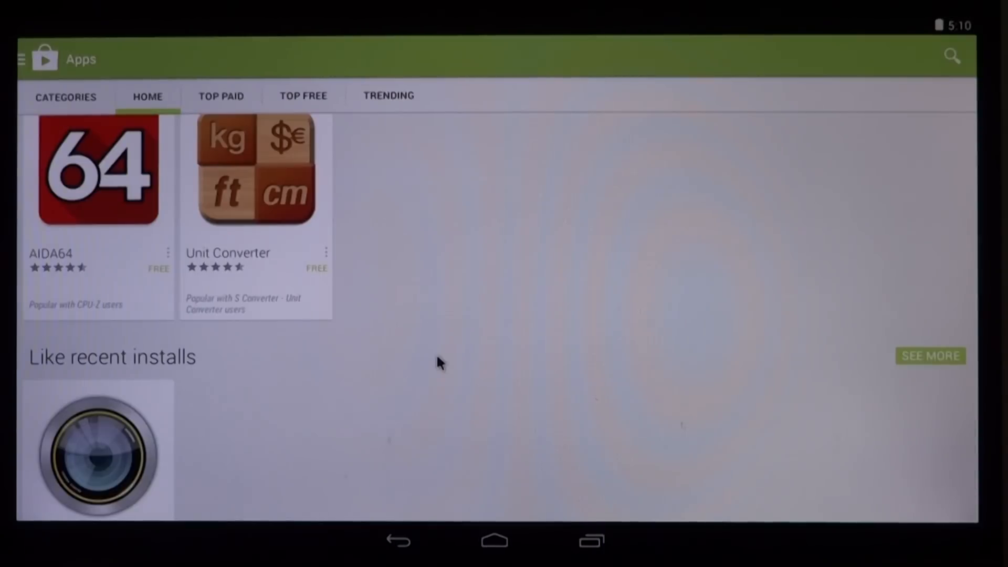
pyautogui.moveTo(94, 200)
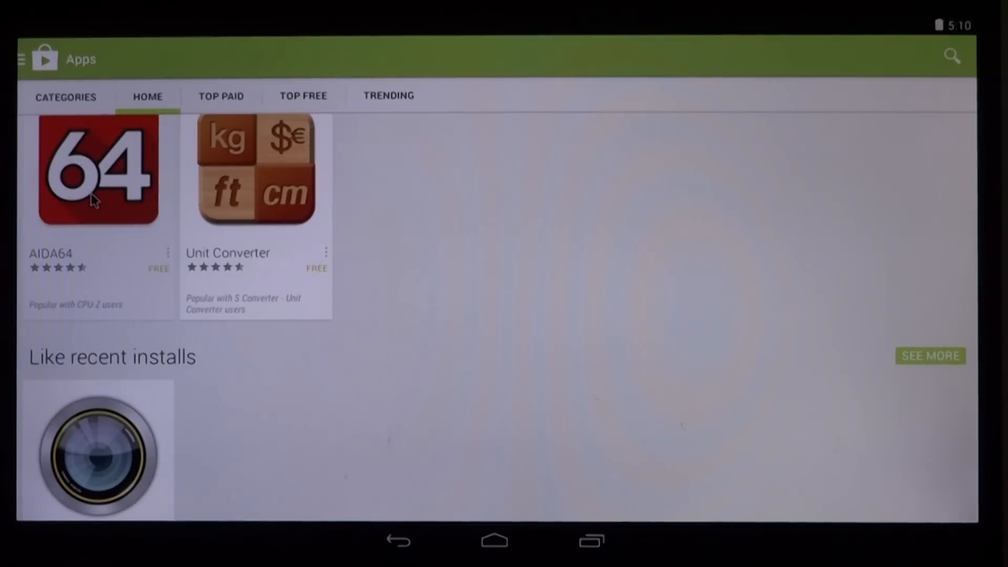
pyautogui.click(97, 170)
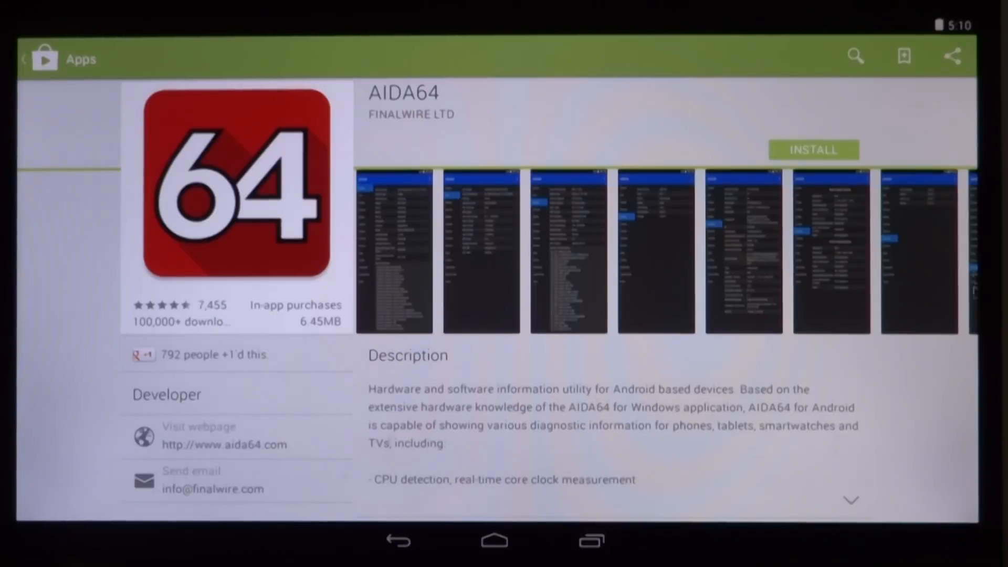
# Install AIDA64 from Google Play and accept its permissions so the 6.45MB download begins.
pyautogui.hscroll(-3)
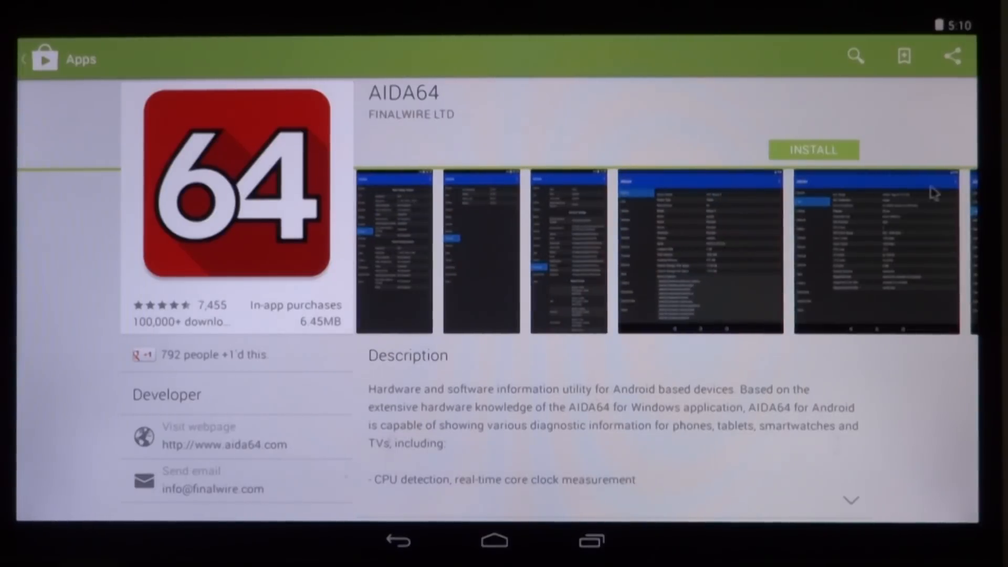
pyautogui.click(812, 150)
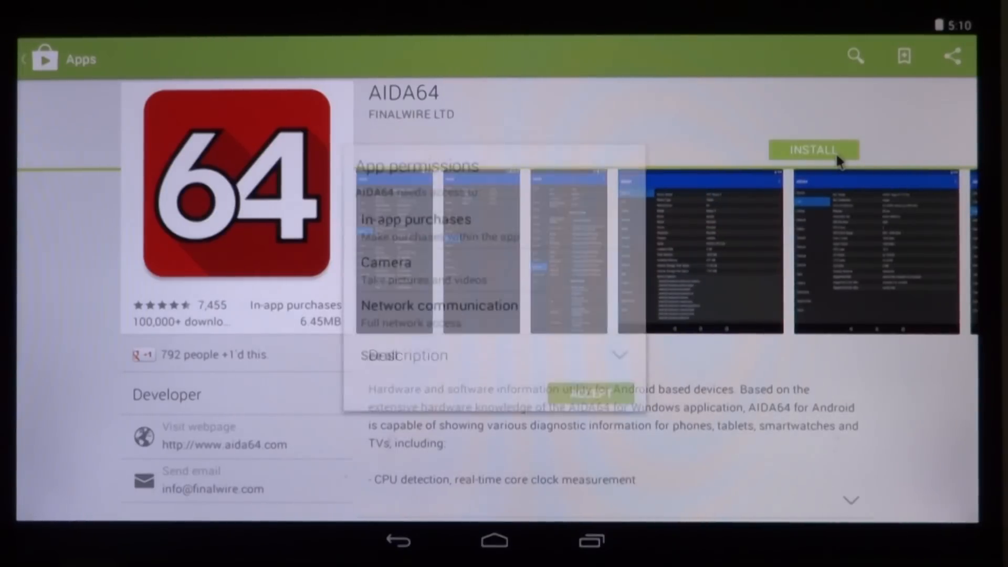
pyautogui.click(813, 149)
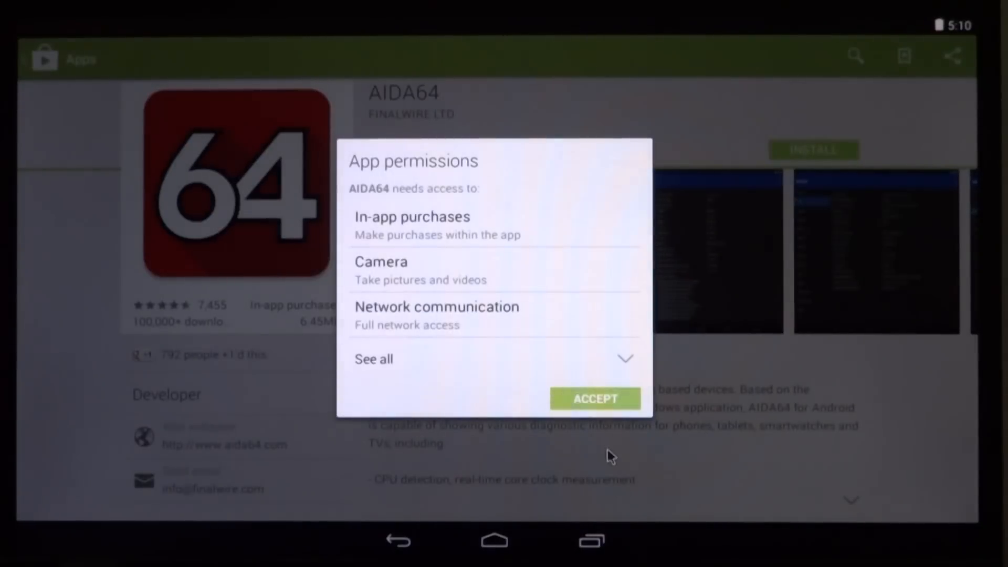
pyautogui.click(593, 398)
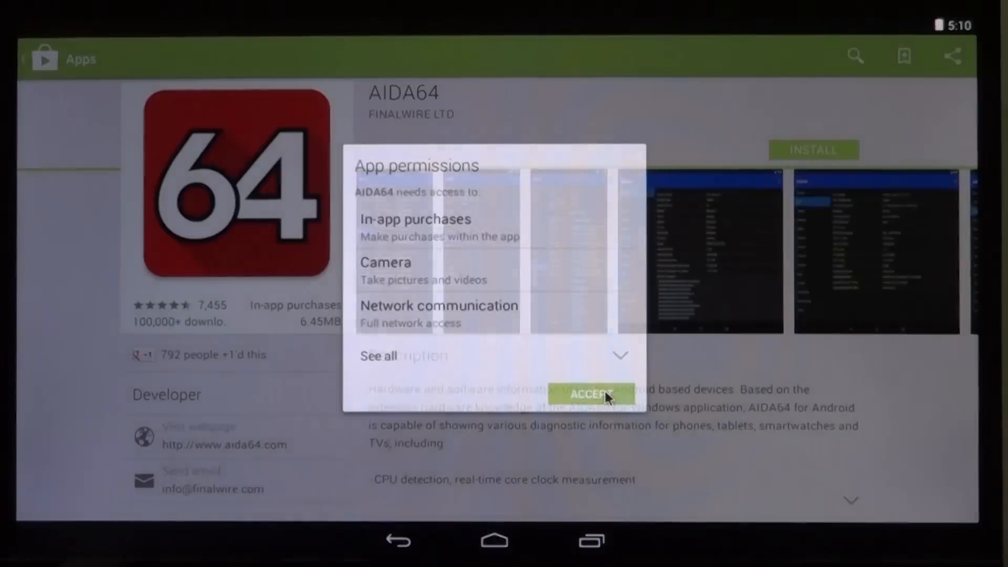
pyautogui.click(592, 394)
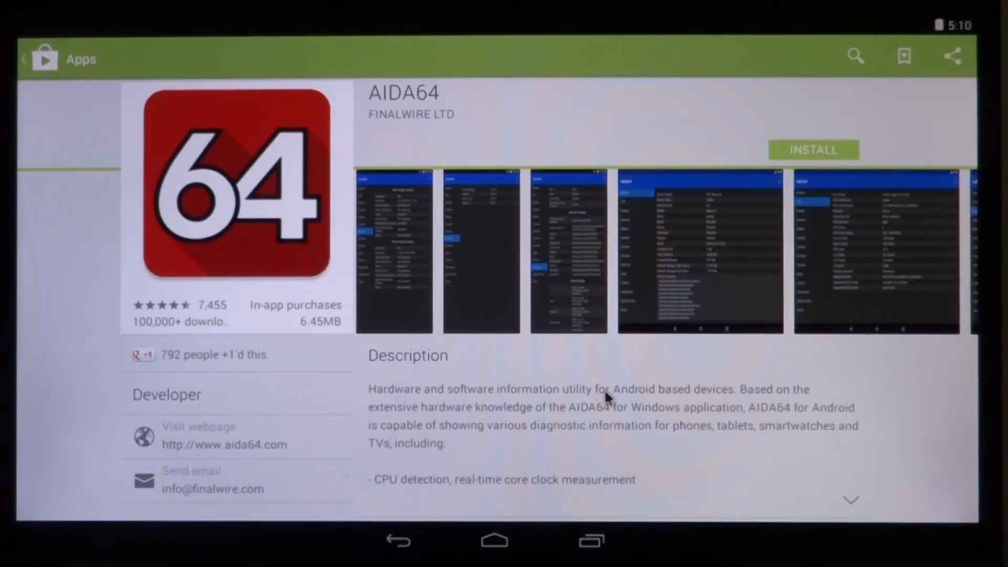
pyautogui.click(813, 149)
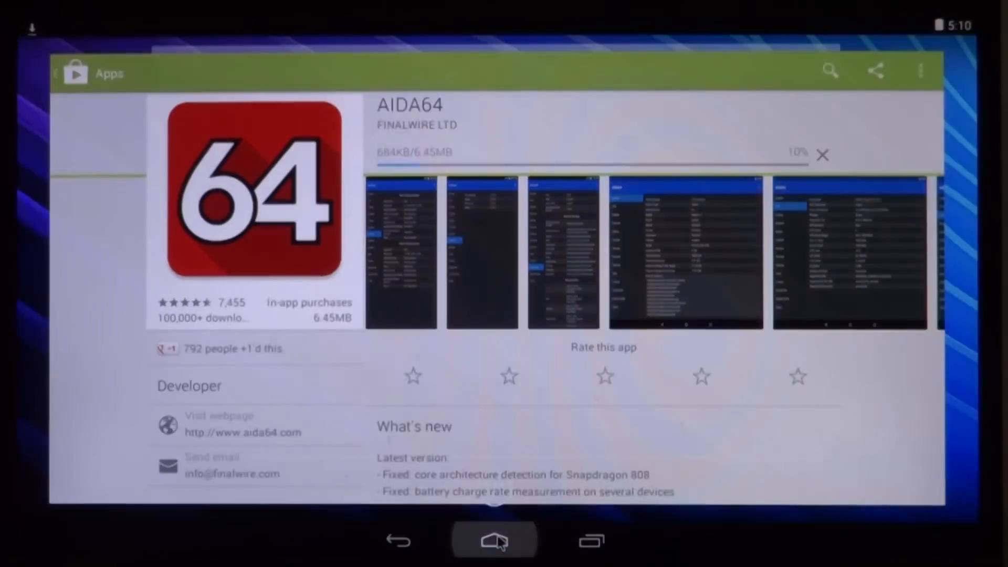
# Leave the store and agree to turn on Google Now with 'Yes, I'm in'.
pyautogui.click(495, 539)
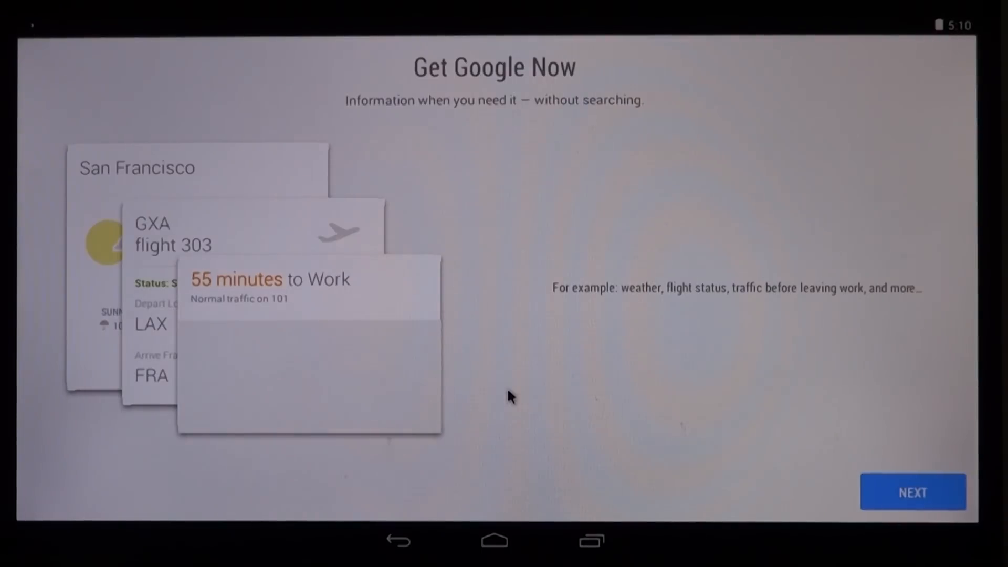
pyautogui.moveTo(851, 500)
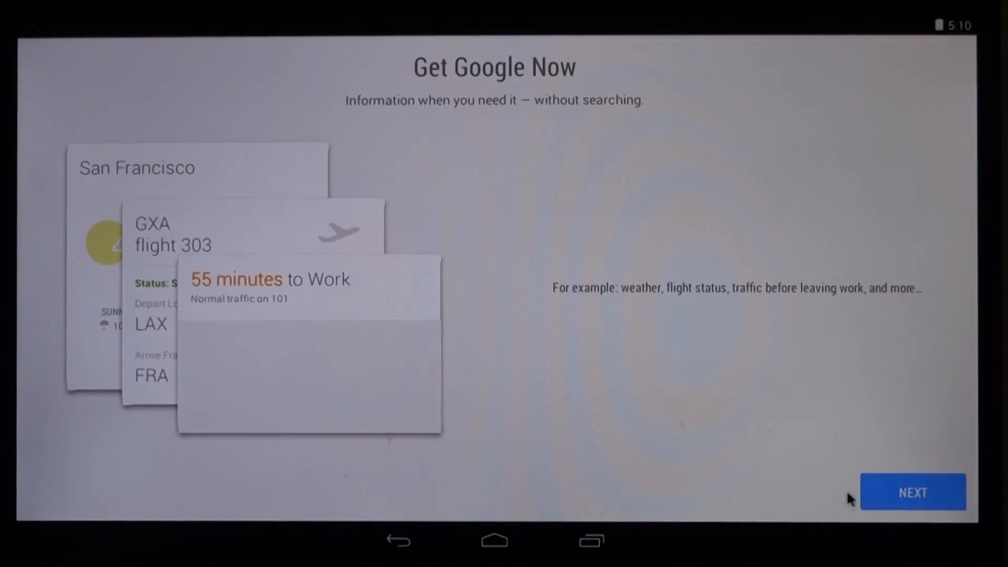
pyautogui.click(912, 493)
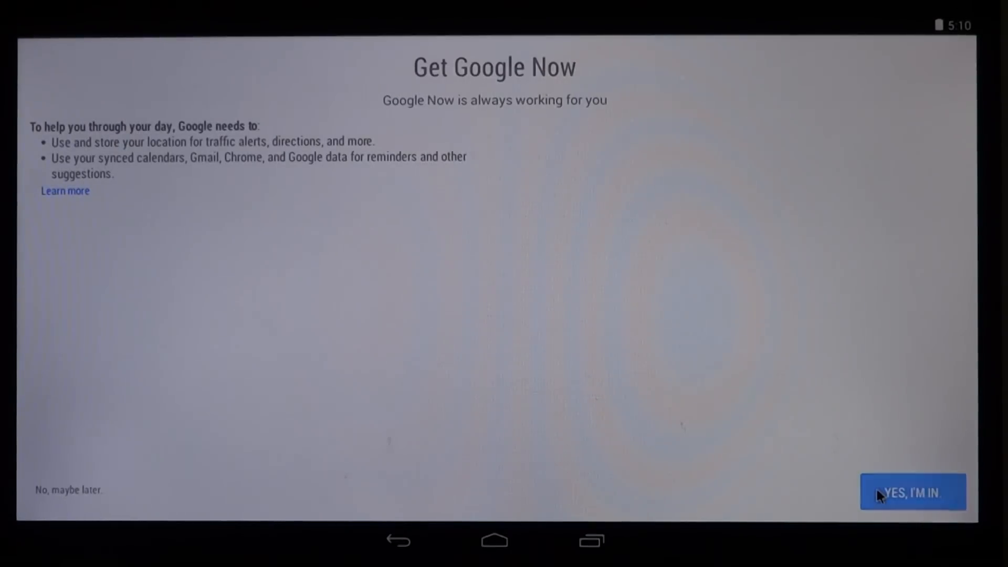
pyautogui.click(912, 491)
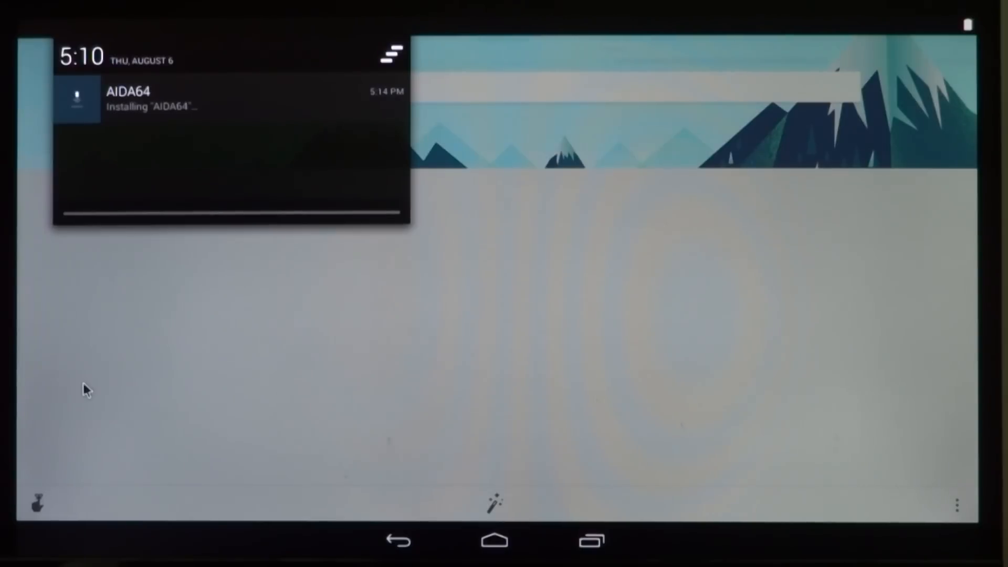
pyautogui.moveTo(137, 203)
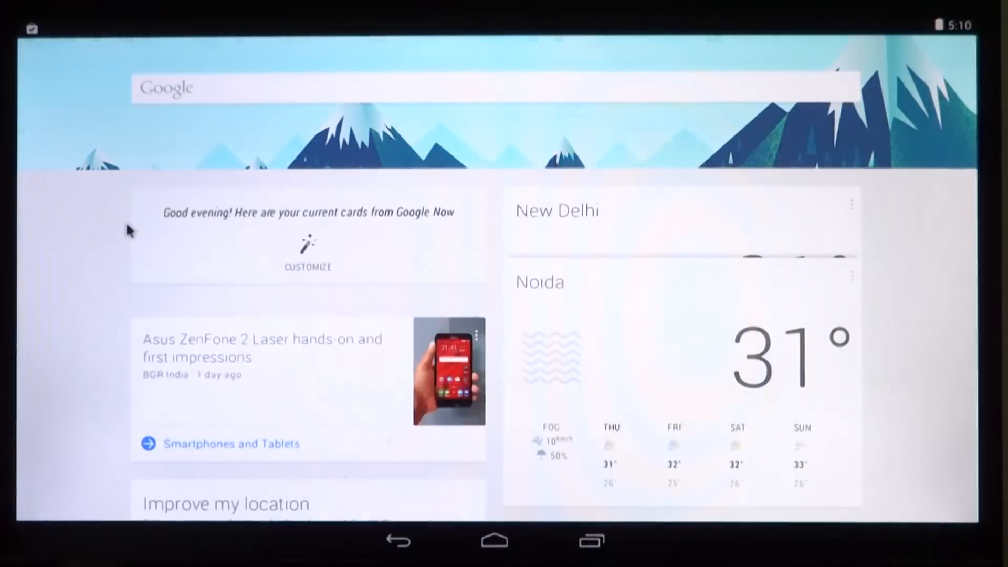
# Browse the Google Now cards including Noida weather and news, then return home.
pyautogui.scroll(-3)
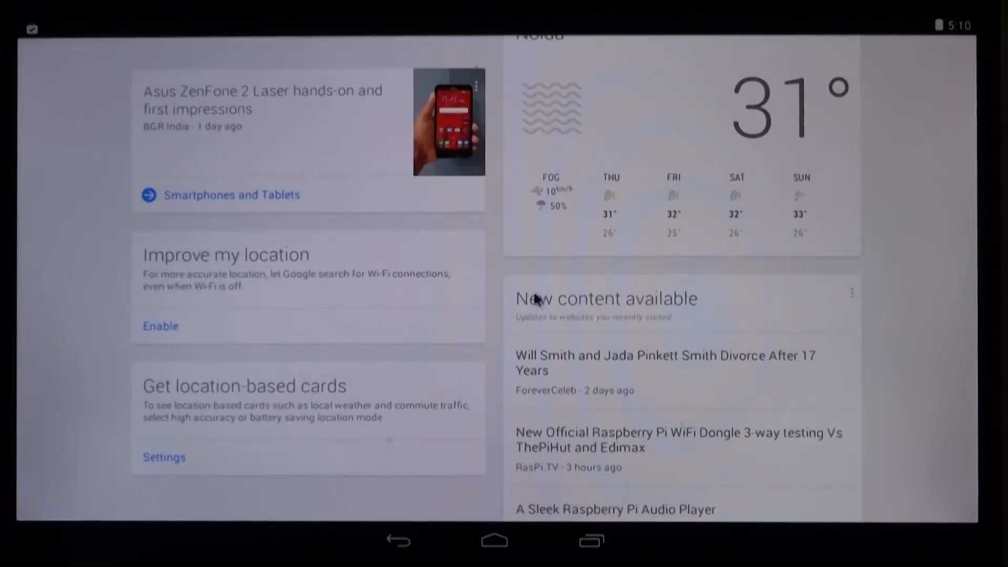
pyautogui.scroll(-3)
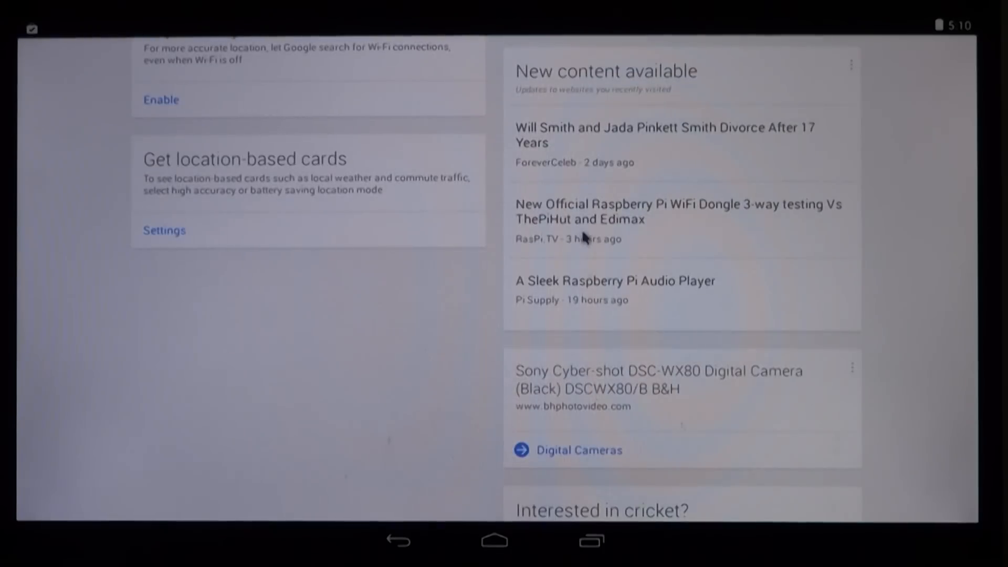
pyautogui.scroll(-3)
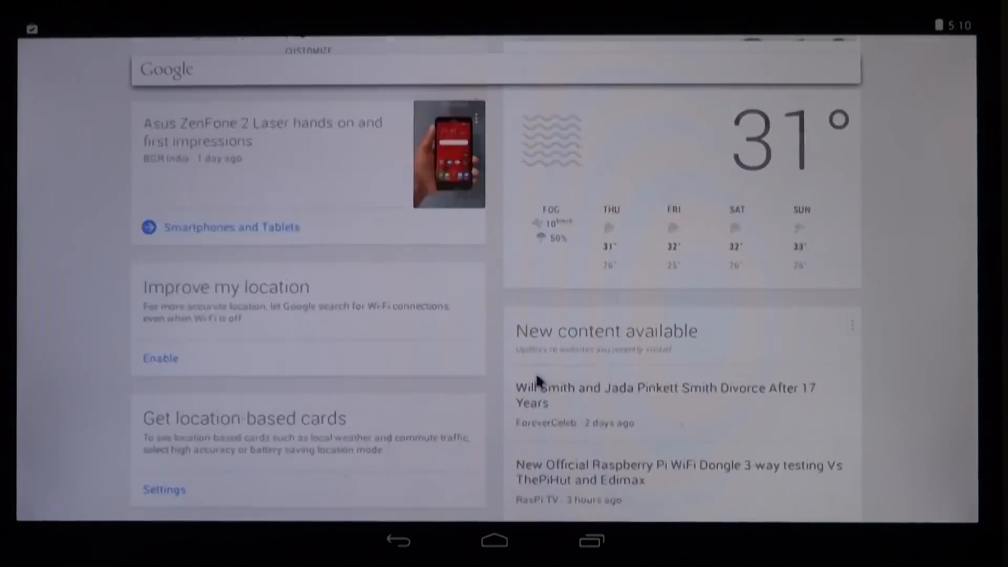
pyautogui.scroll(-3)
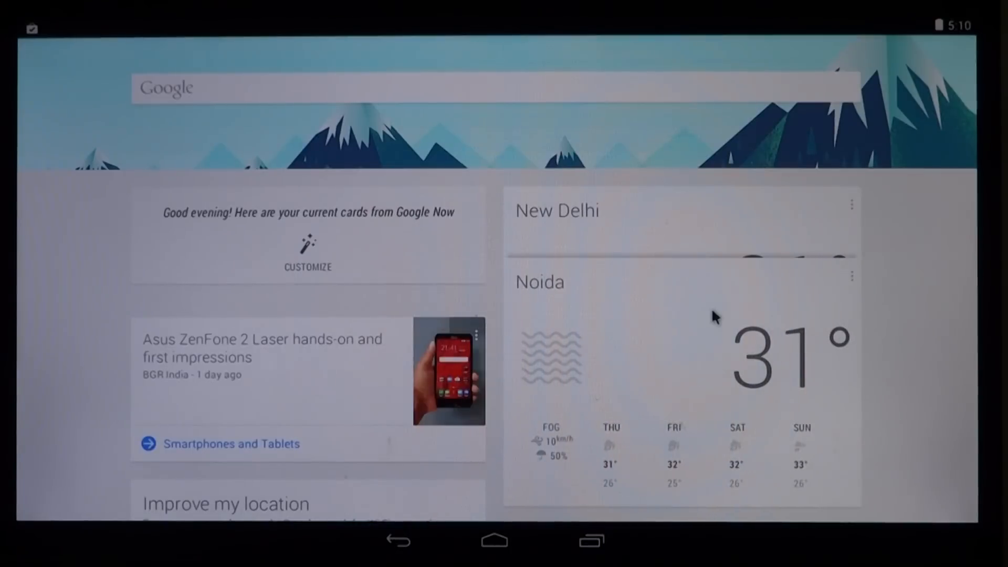
pyautogui.scroll(-3)
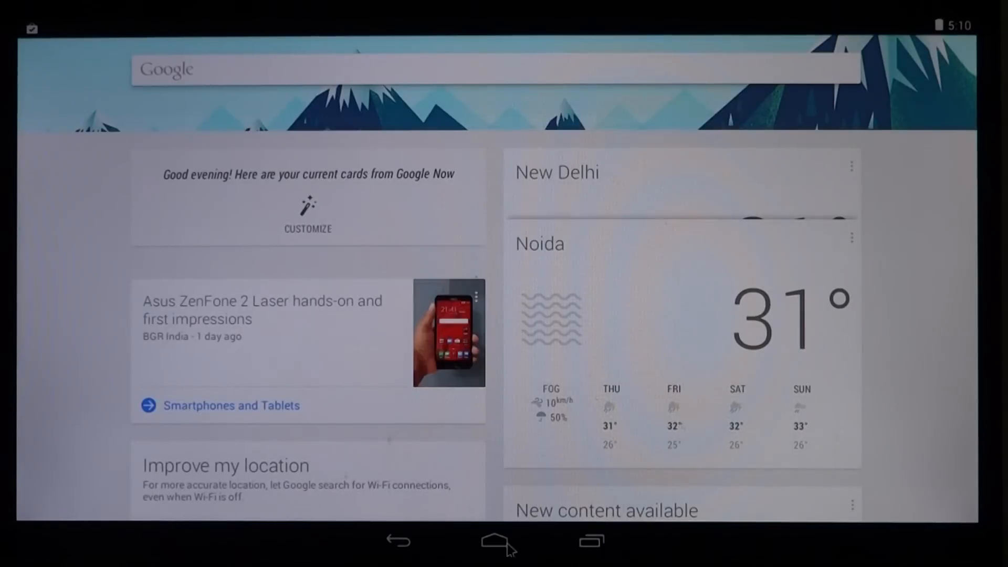
pyautogui.click(495, 540)
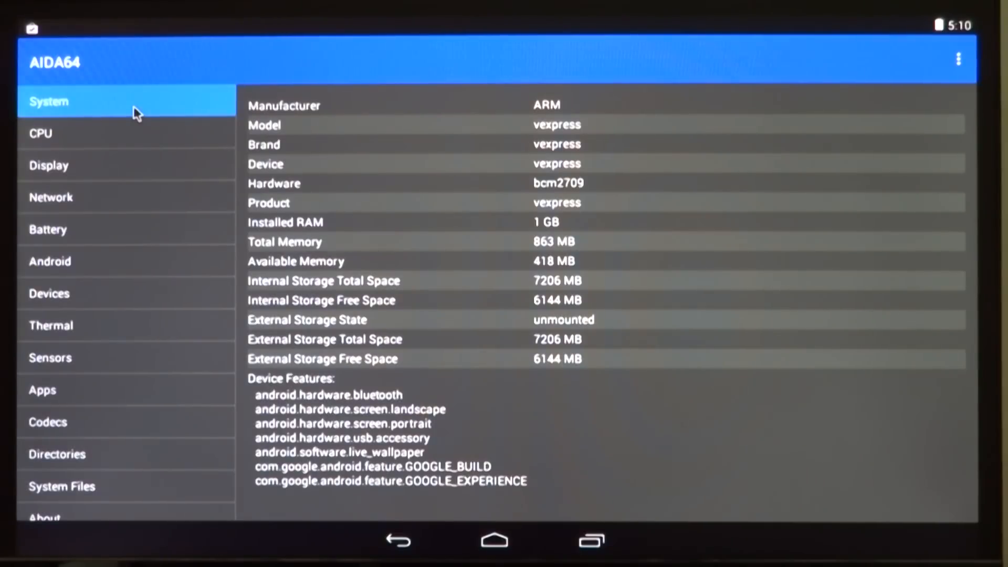
pyautogui.moveTo(572, 201)
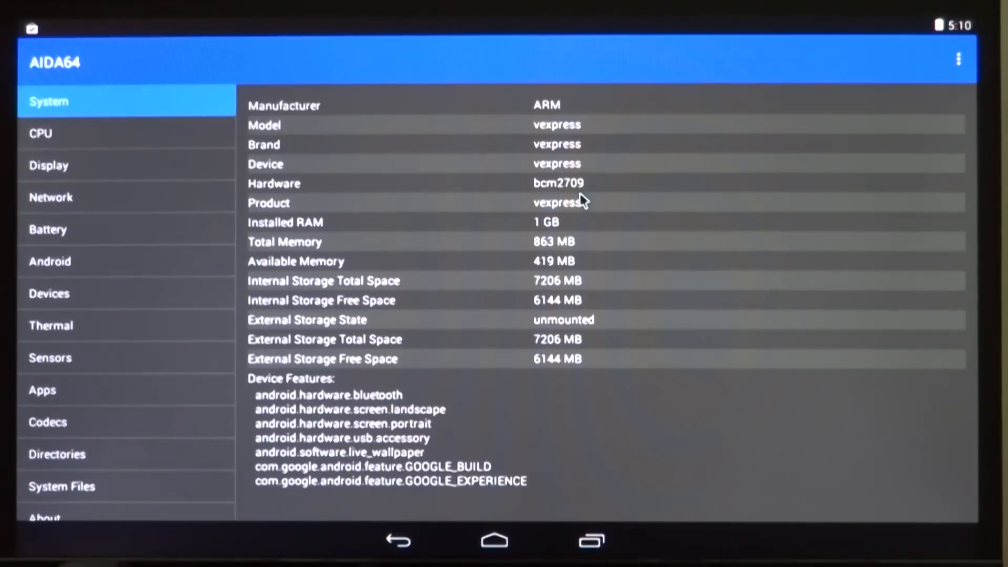
pyautogui.moveTo(566, 241)
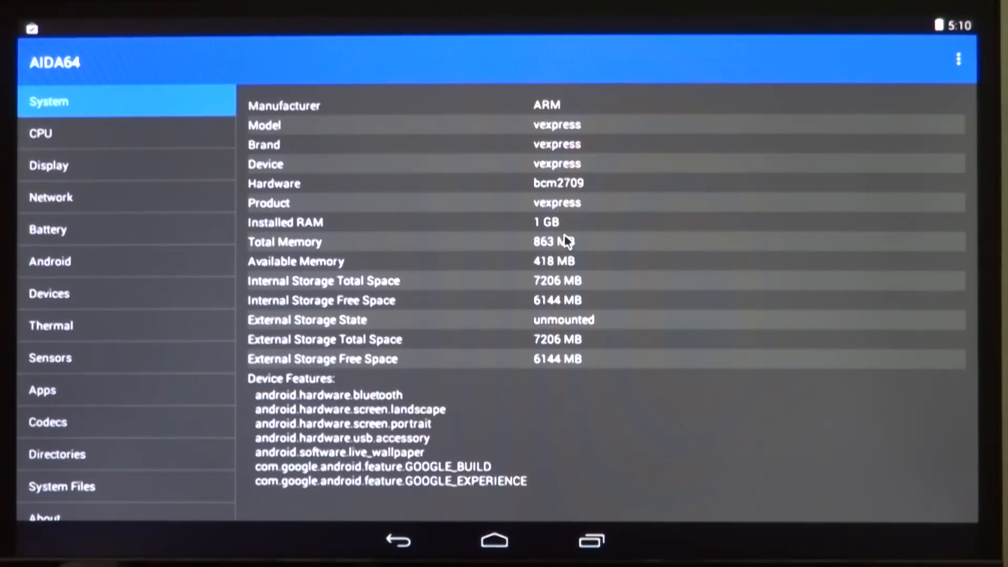
pyautogui.moveTo(582, 254)
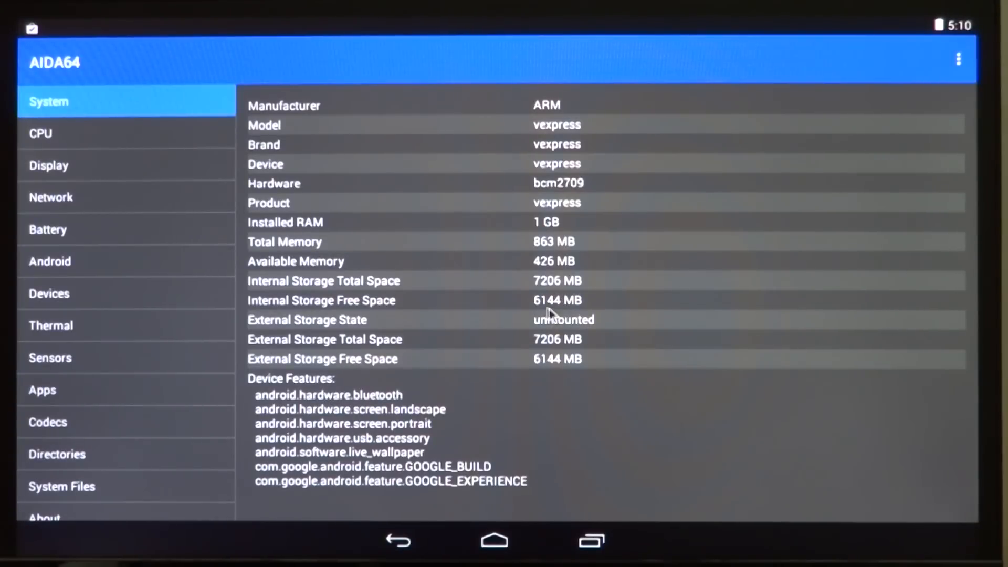
# Show AIDA64's CPU page listing four ARM Cortex-A7 cores at 900 MHz.
pyautogui.click(41, 134)
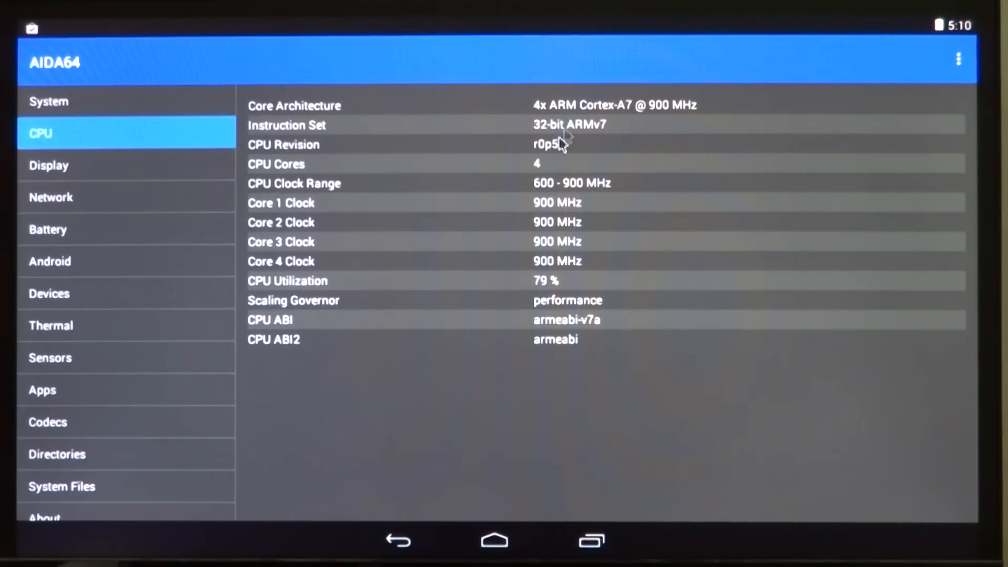
pyautogui.moveTo(546, 296)
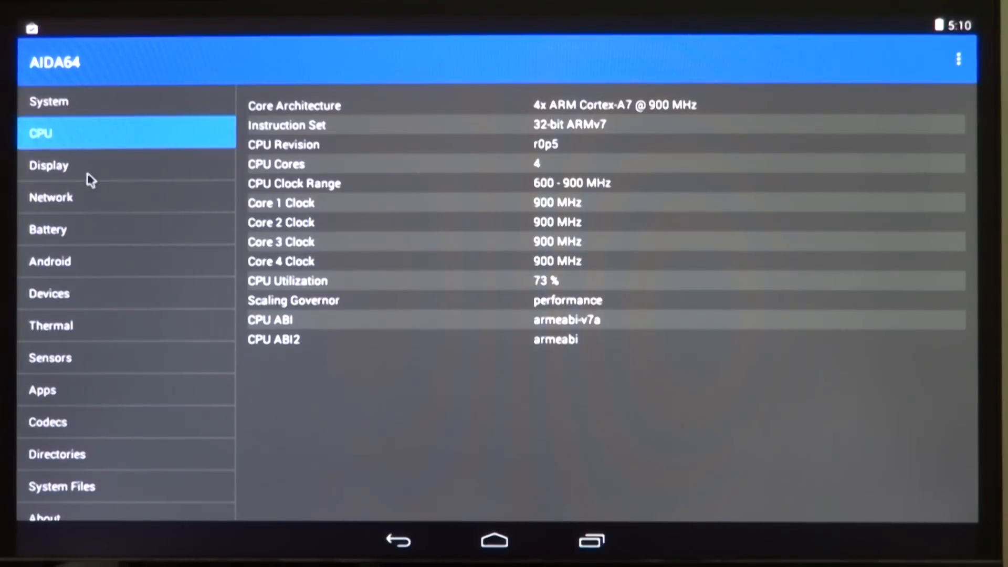
# View the Display, Android and Sensors pages, ending on the 56.8°C bcm2835_thermal reading.
pyautogui.click(49, 165)
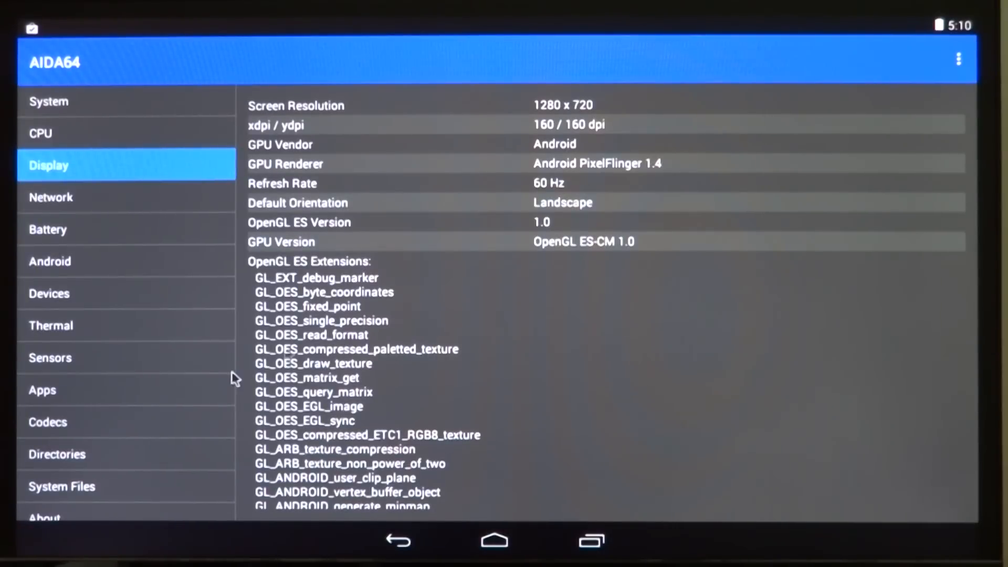
pyautogui.moveTo(527, 208)
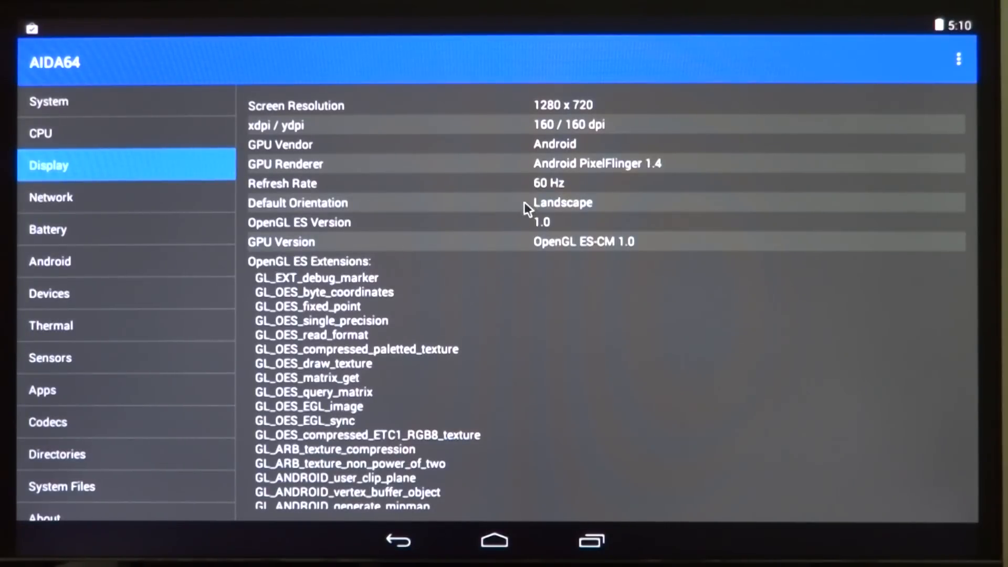
pyautogui.moveTo(506, 233)
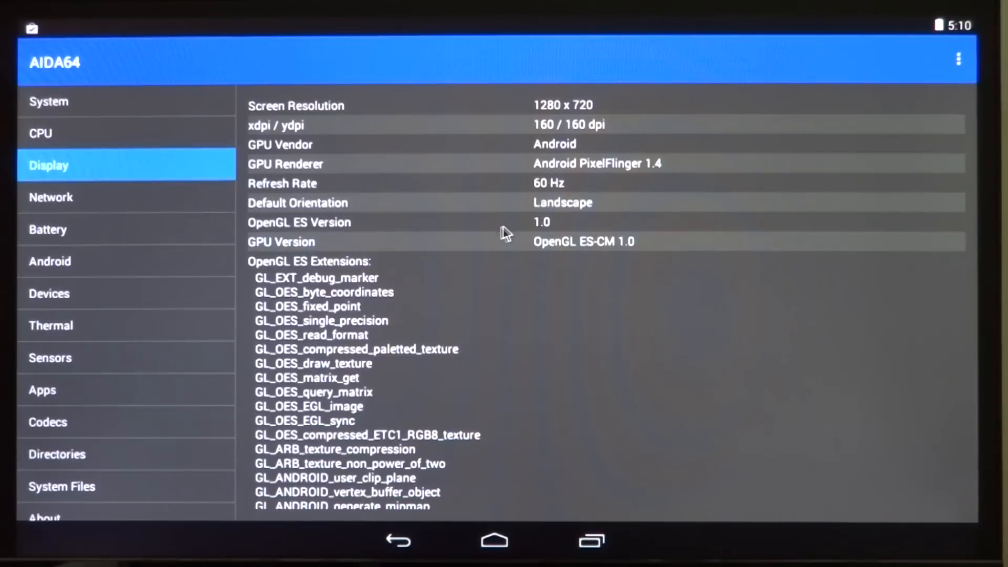
pyautogui.moveTo(367, 179)
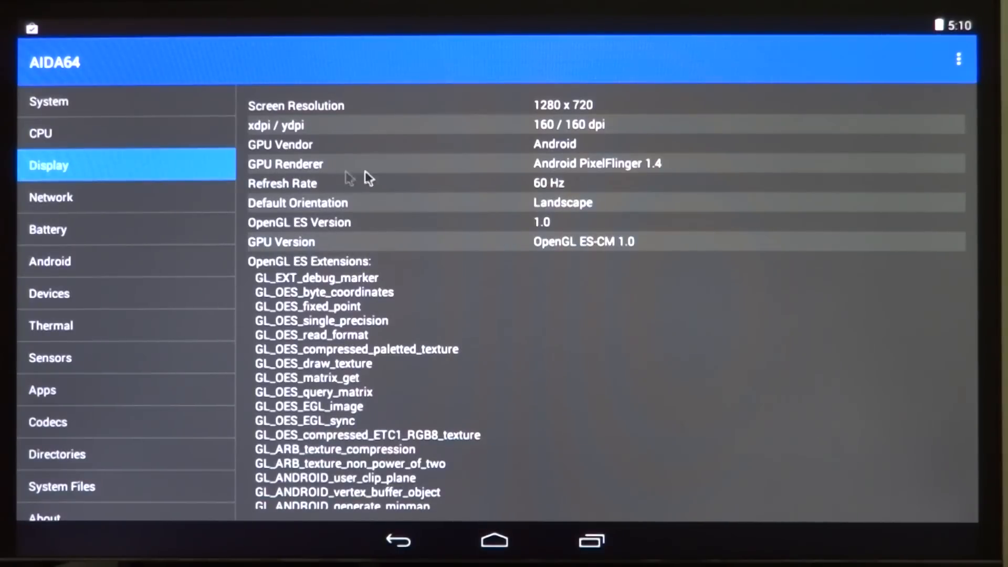
pyautogui.moveTo(649, 181)
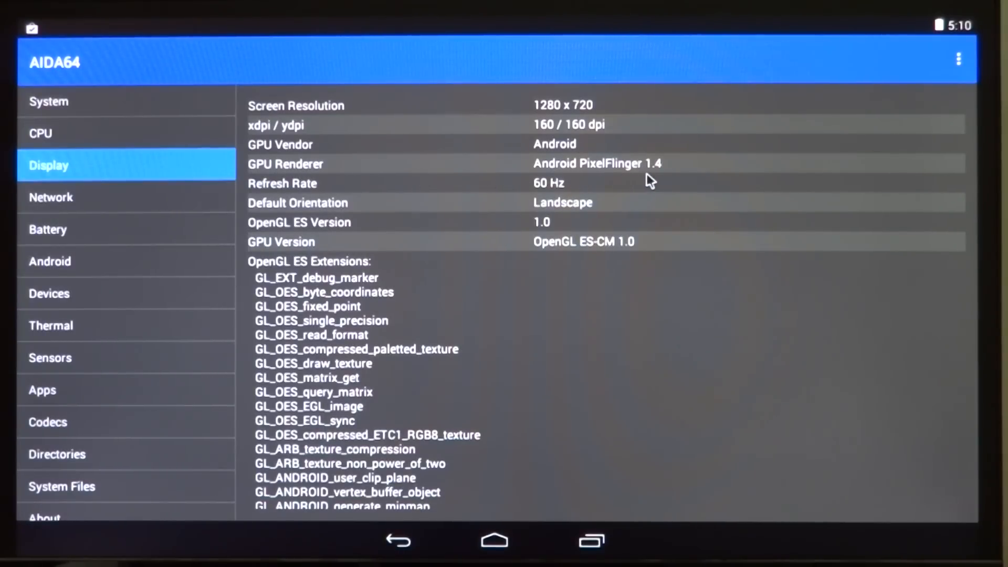
pyautogui.moveTo(655, 179)
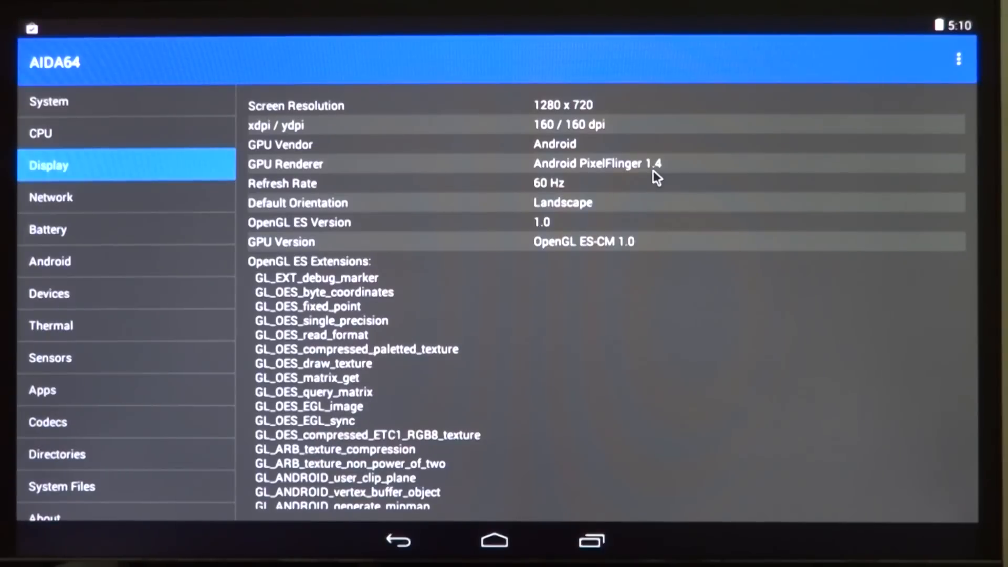
pyautogui.moveTo(288, 354)
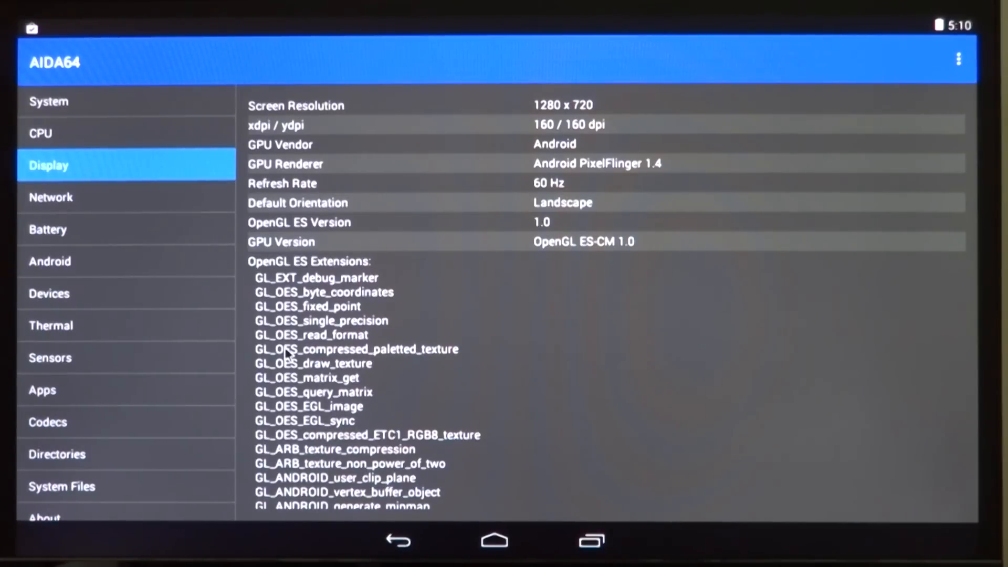
pyautogui.moveTo(106, 272)
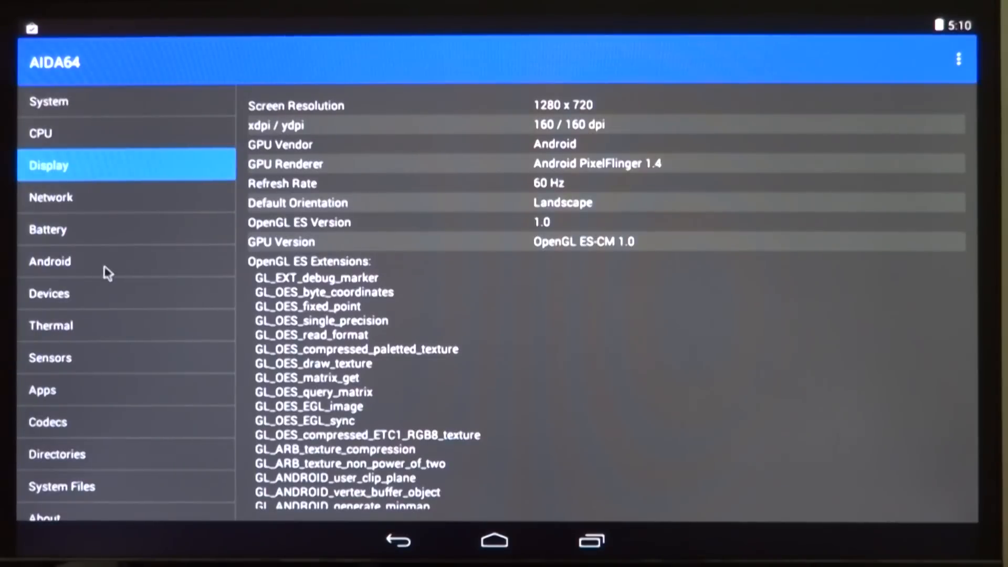
pyautogui.click(50, 262)
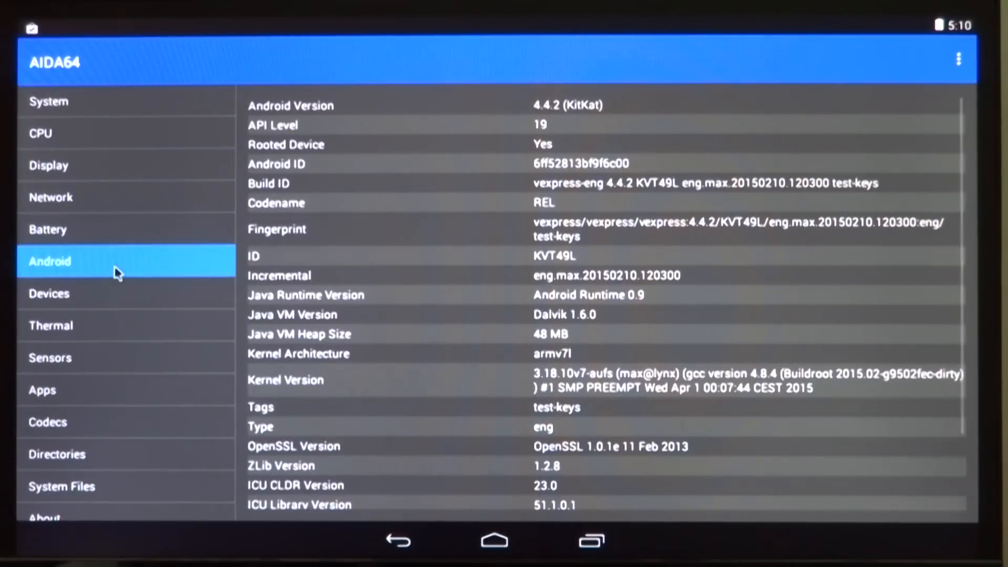
pyautogui.moveTo(84, 357)
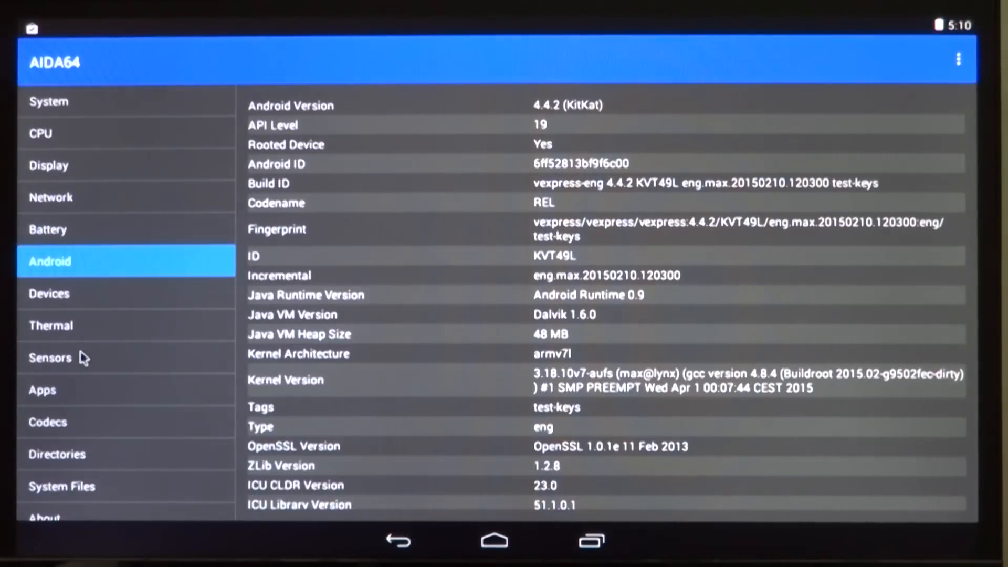
pyautogui.click(50, 357)
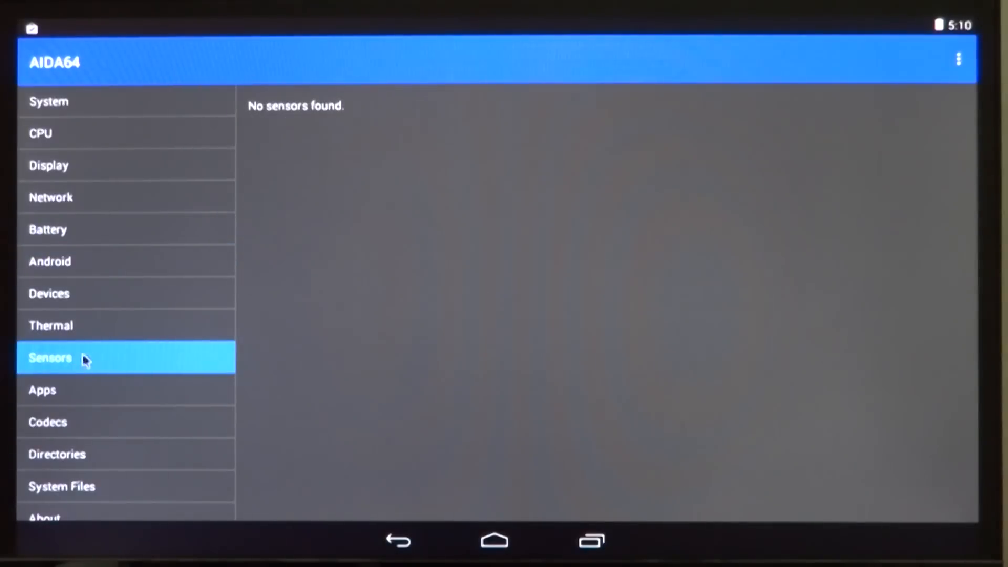
pyautogui.click(64, 326)
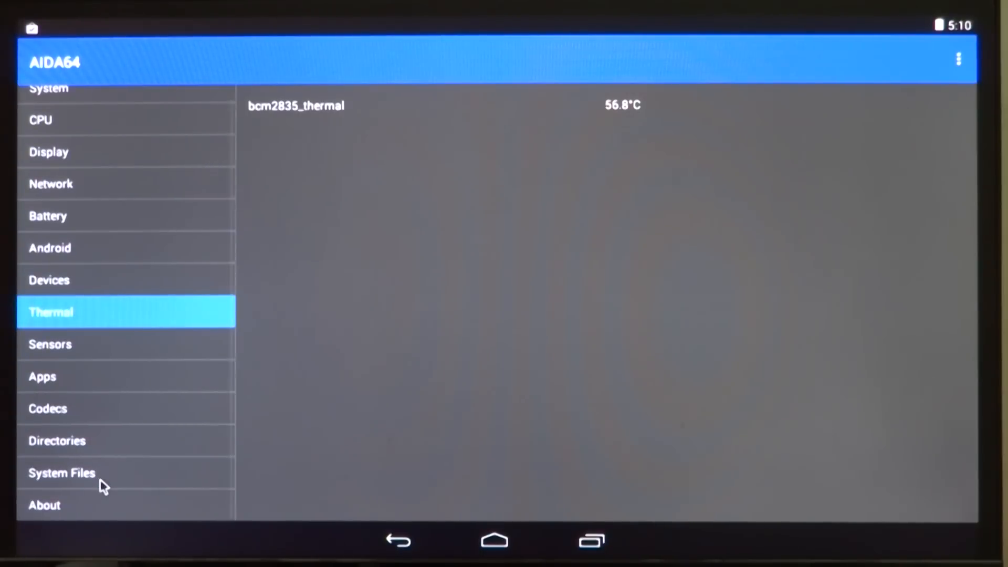
# Glance at System Files, go home, open the app drawer and launch Google+.
pyautogui.click(62, 473)
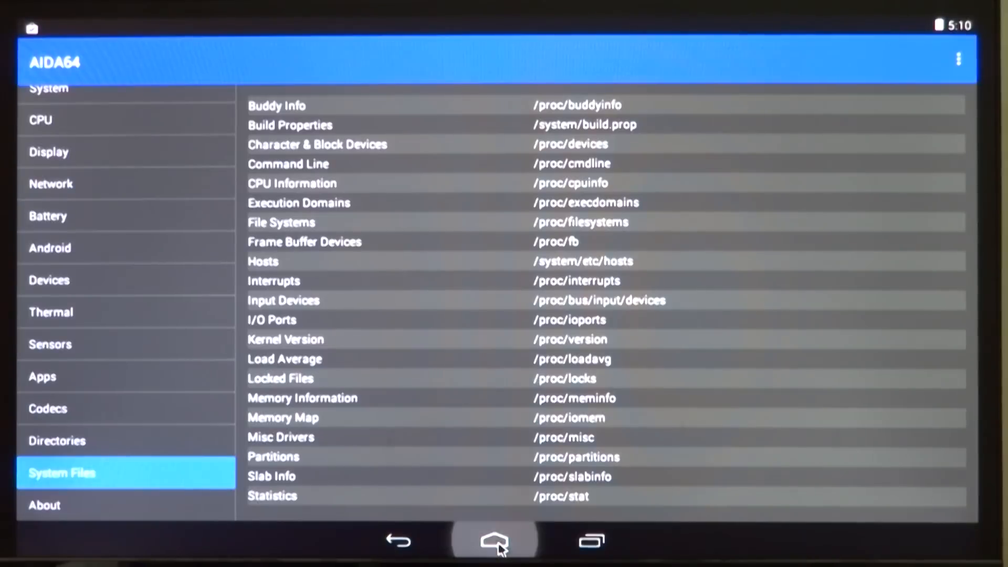
pyautogui.click(494, 539)
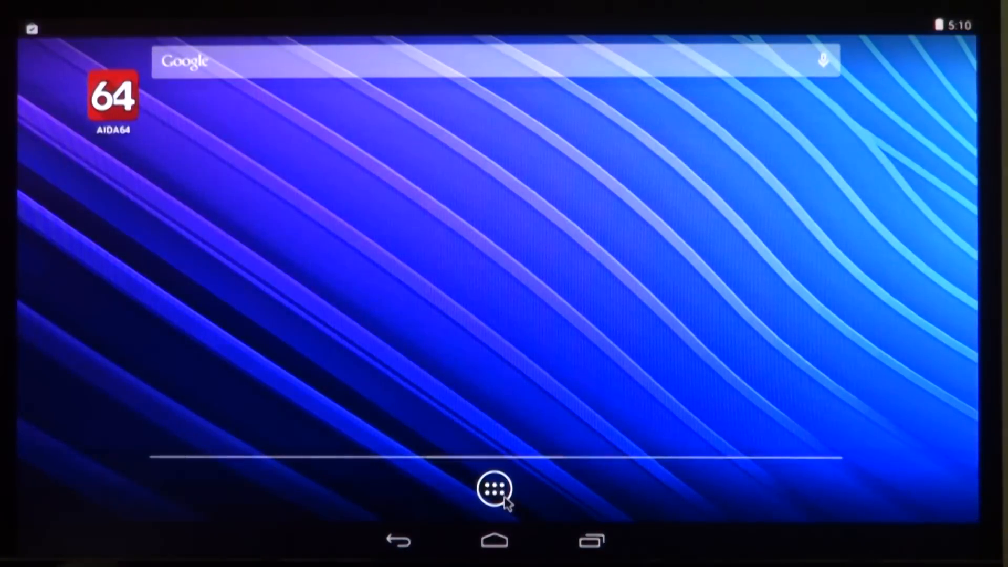
pyautogui.click(495, 488)
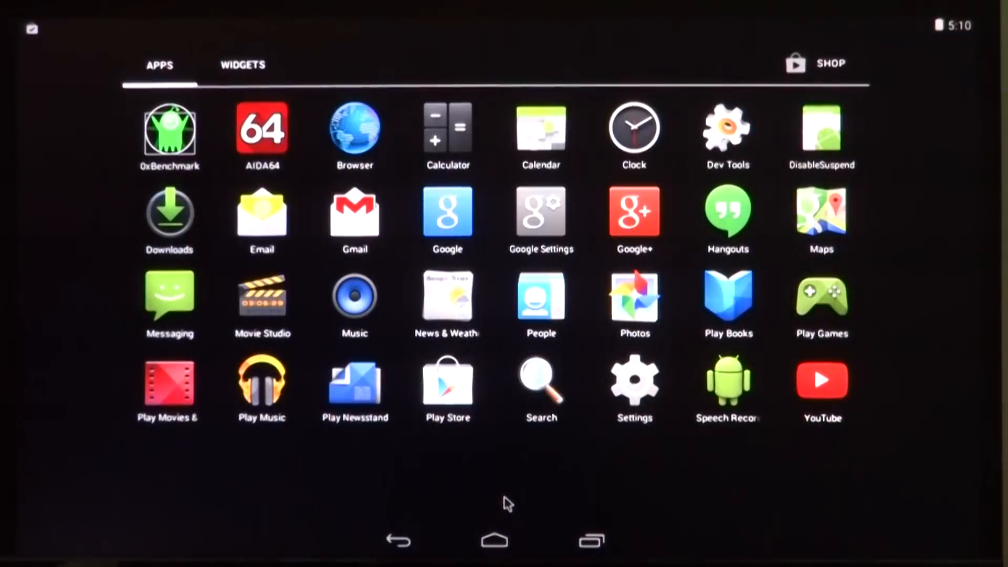
pyautogui.moveTo(921, 459)
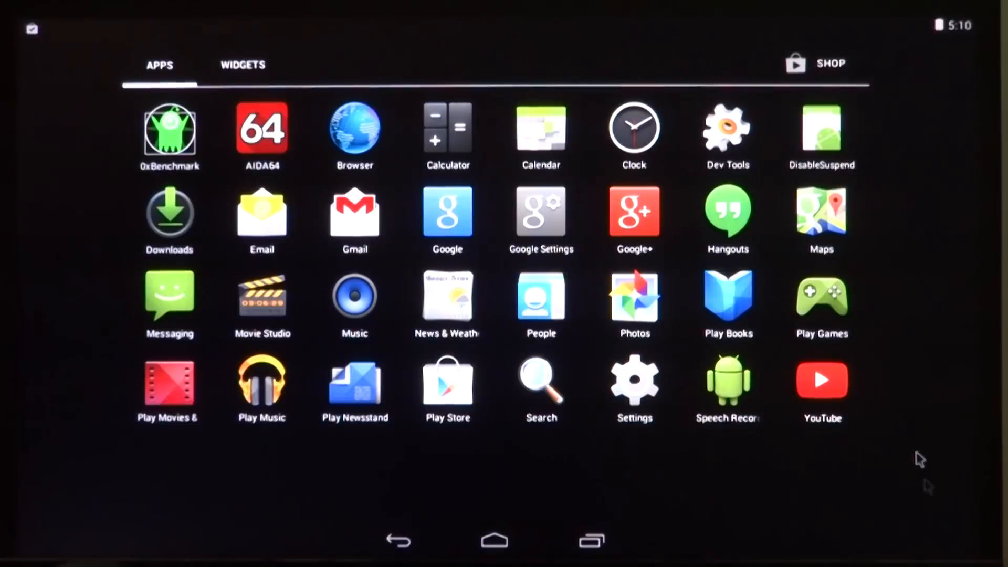
pyautogui.moveTo(852, 399)
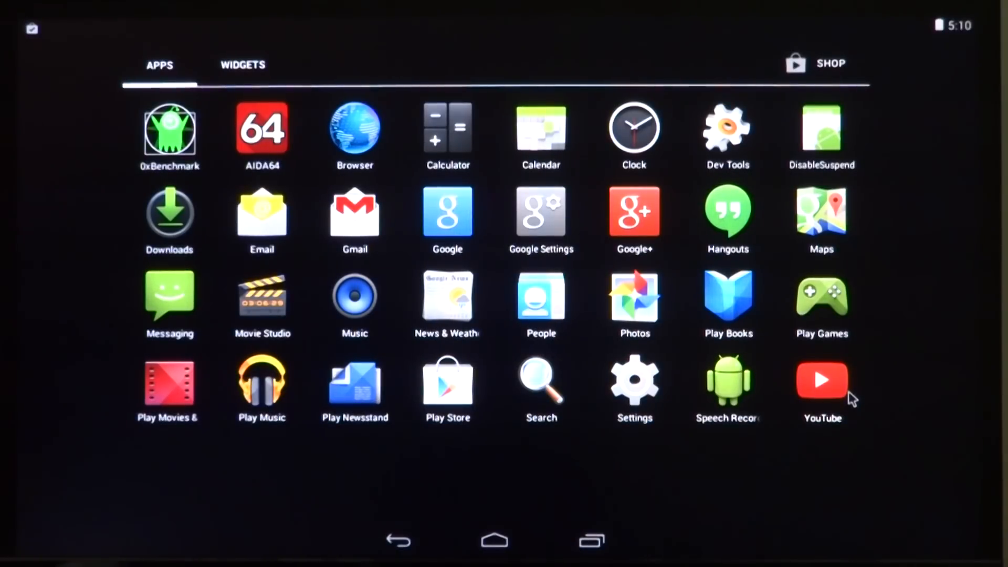
pyautogui.moveTo(653, 250)
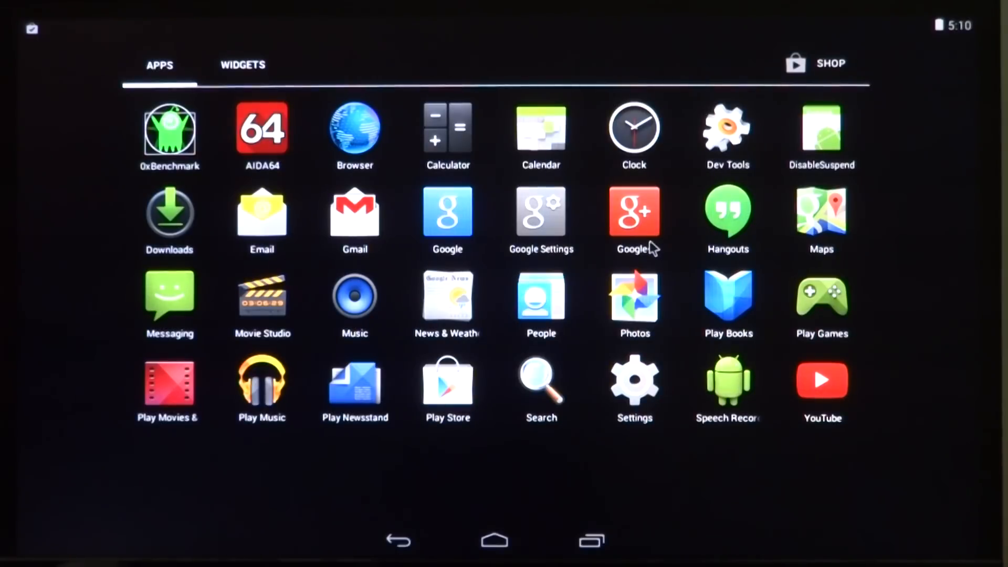
pyautogui.click(635, 213)
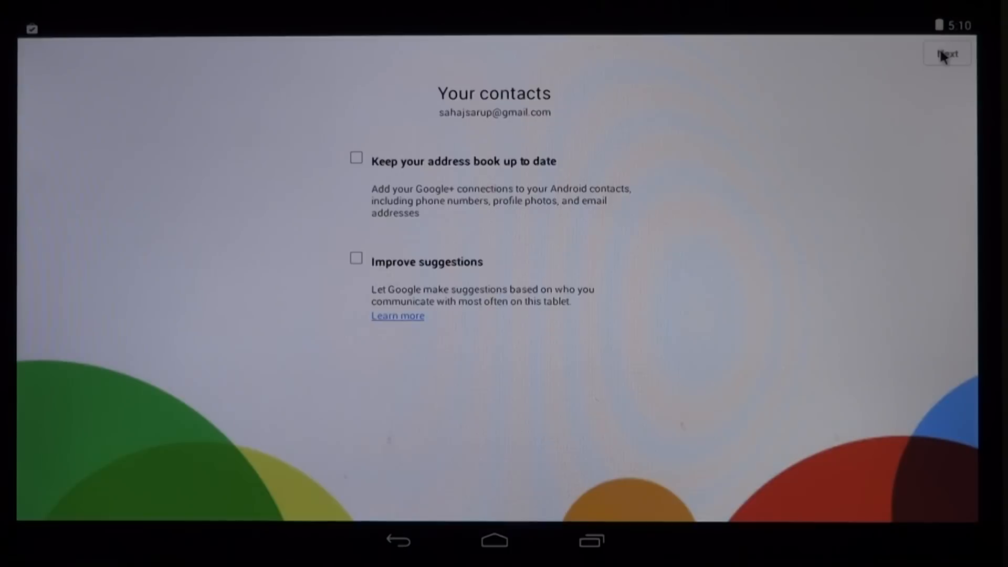
# Skip contacts sync and photo backup in Google+ to reach and scroll the post stream.
pyautogui.click(946, 53)
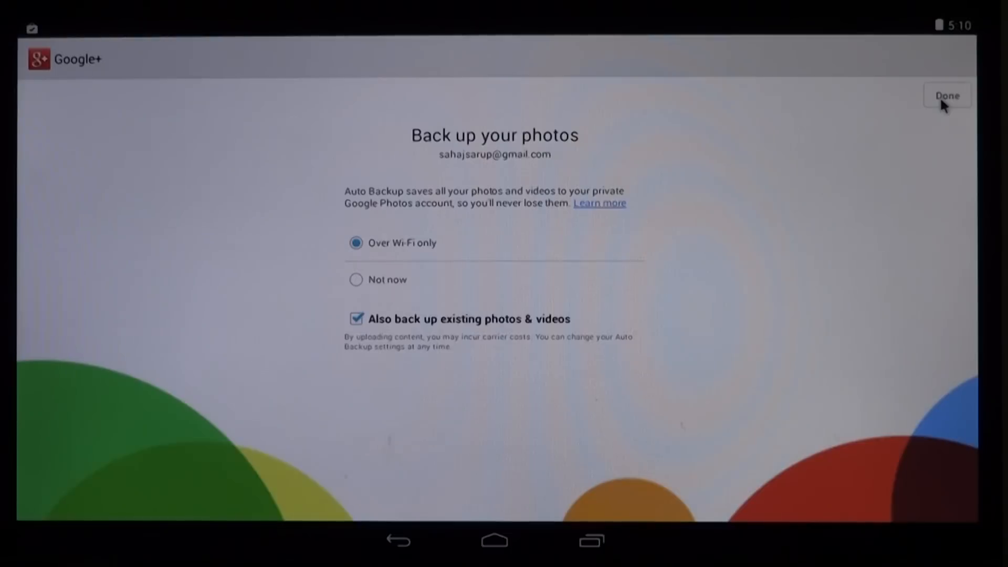
pyautogui.click(946, 95)
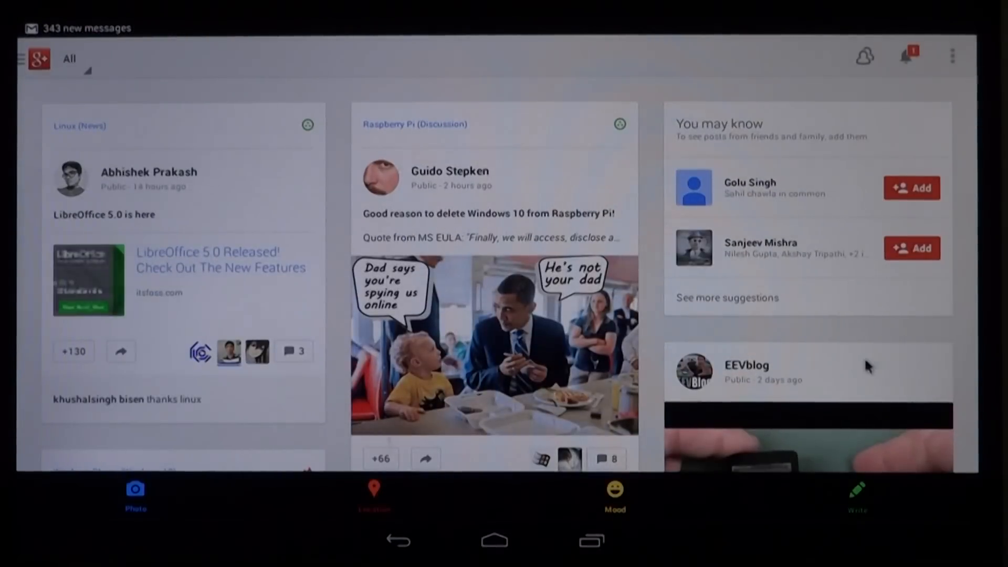
pyautogui.scroll(-3)
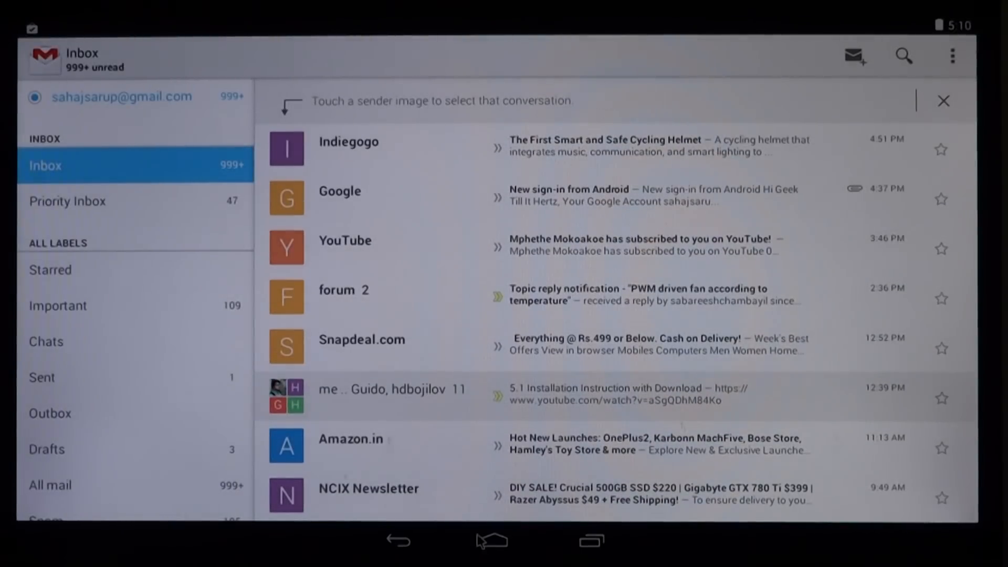
# Return home from Gmail and reopen the full app grid.
pyautogui.click(493, 540)
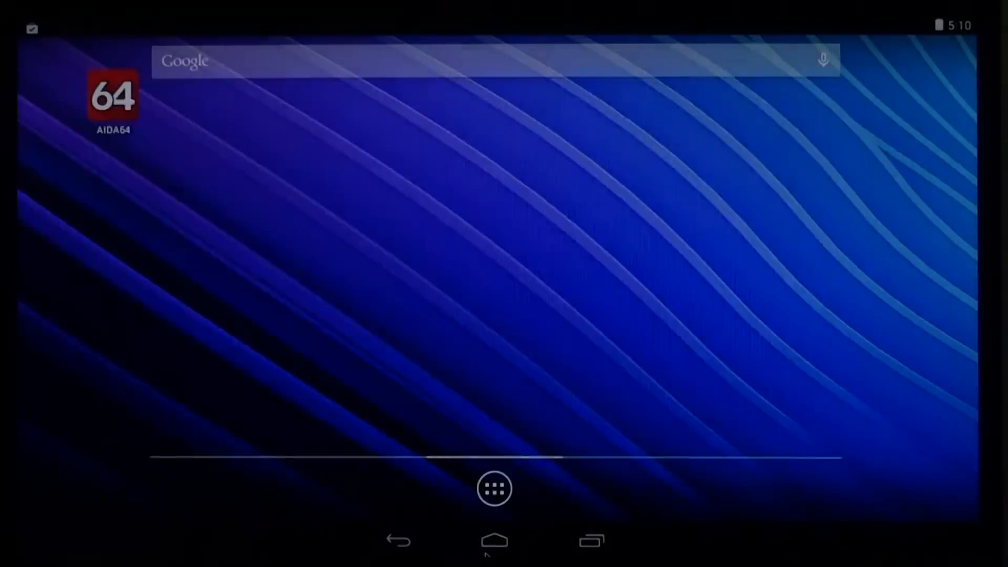
pyautogui.click(495, 488)
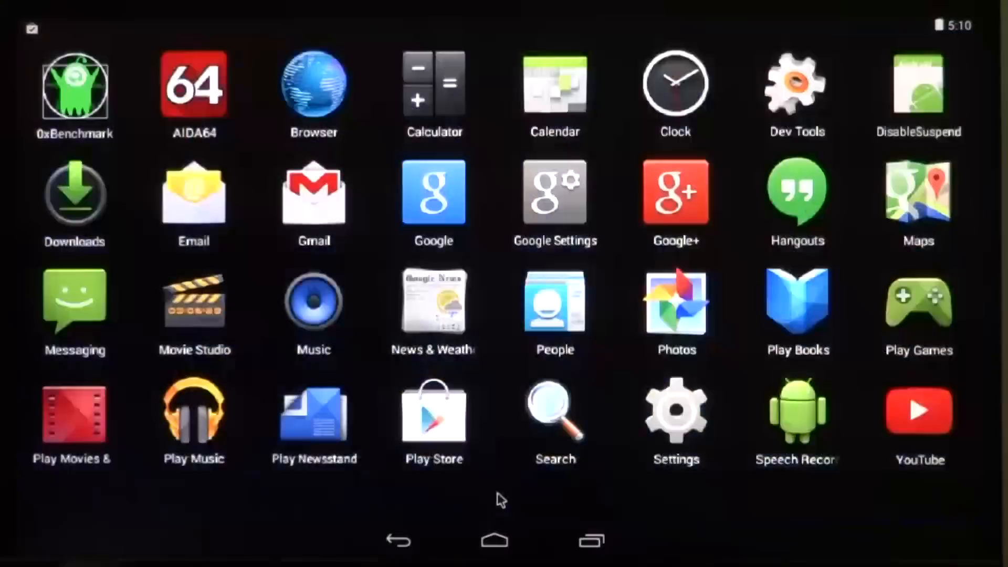